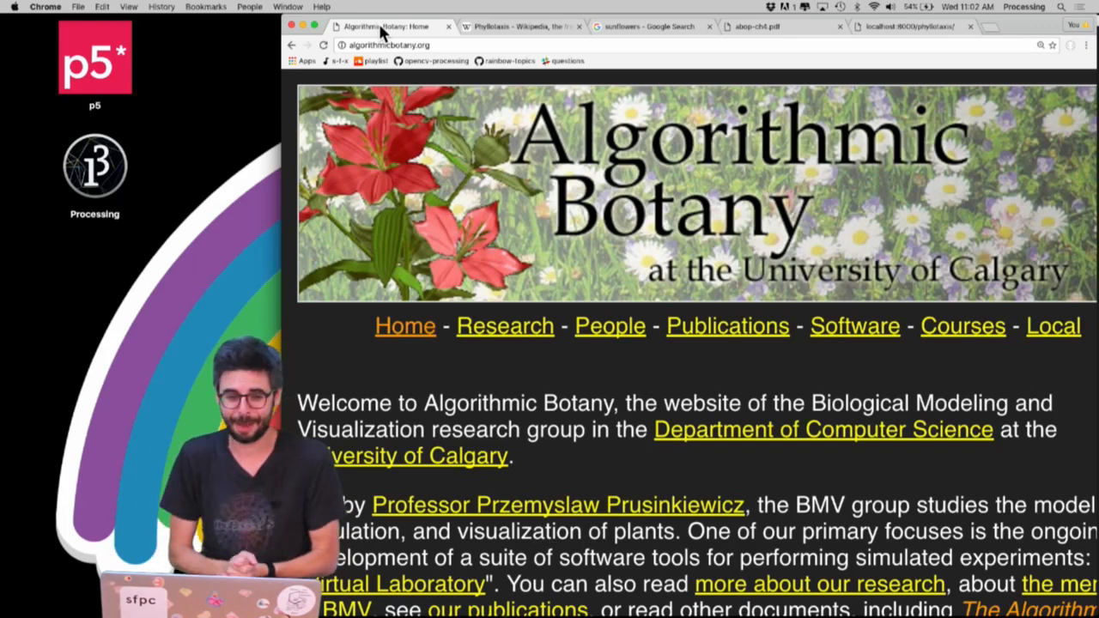
- Browse the sunflower images and Algorithmic Botany pages, then switch to the sketch.js code in Atom
left_click(638, 27)
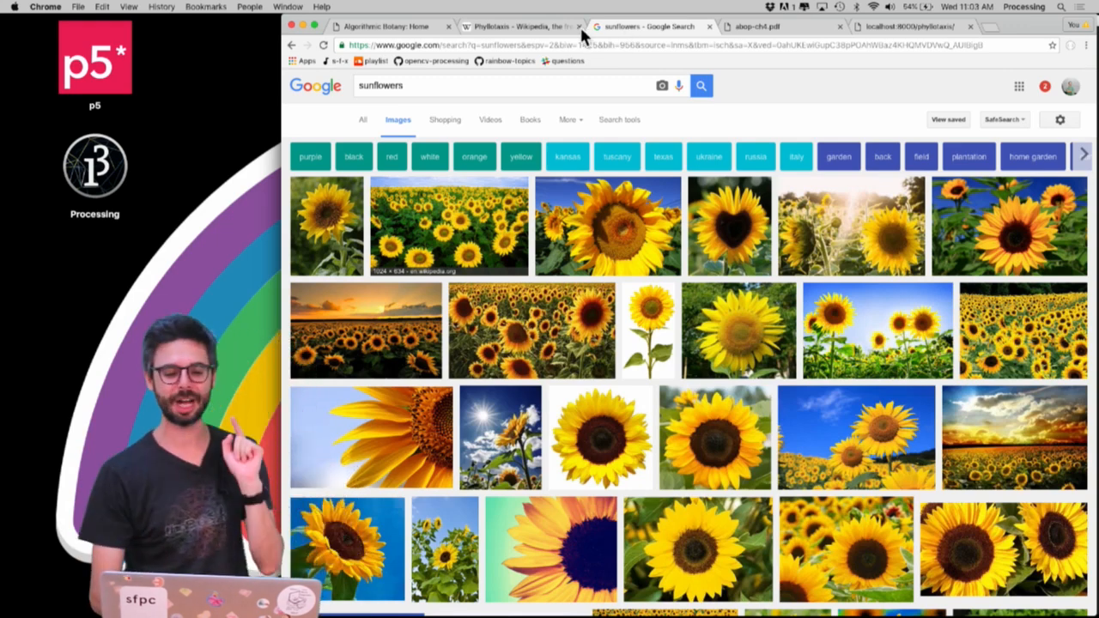
left_click(519, 27)
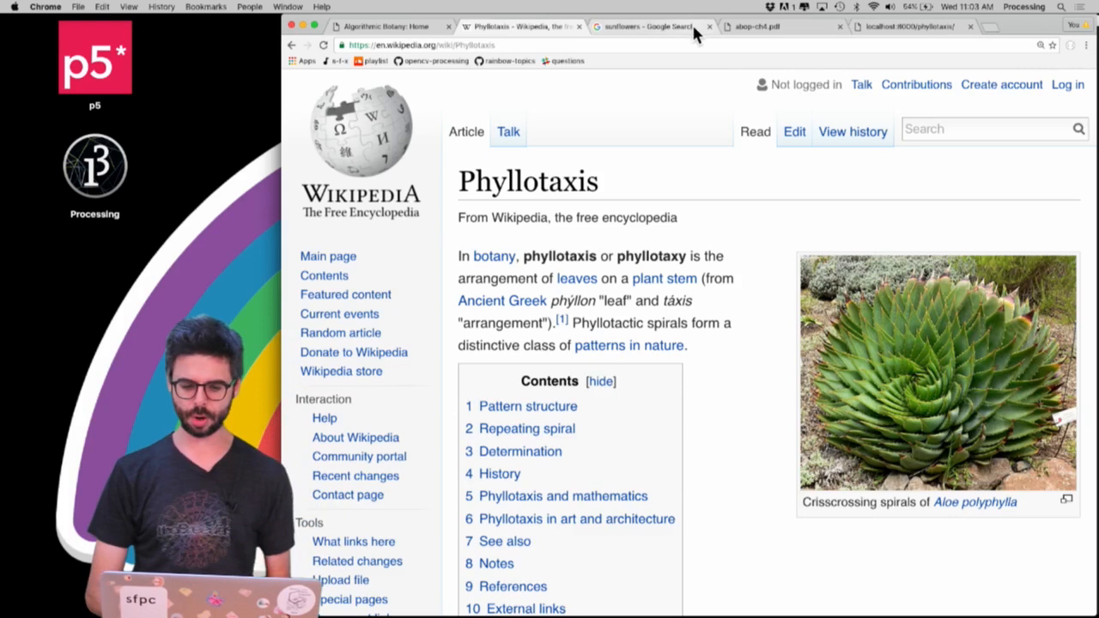
left_click(395, 27)
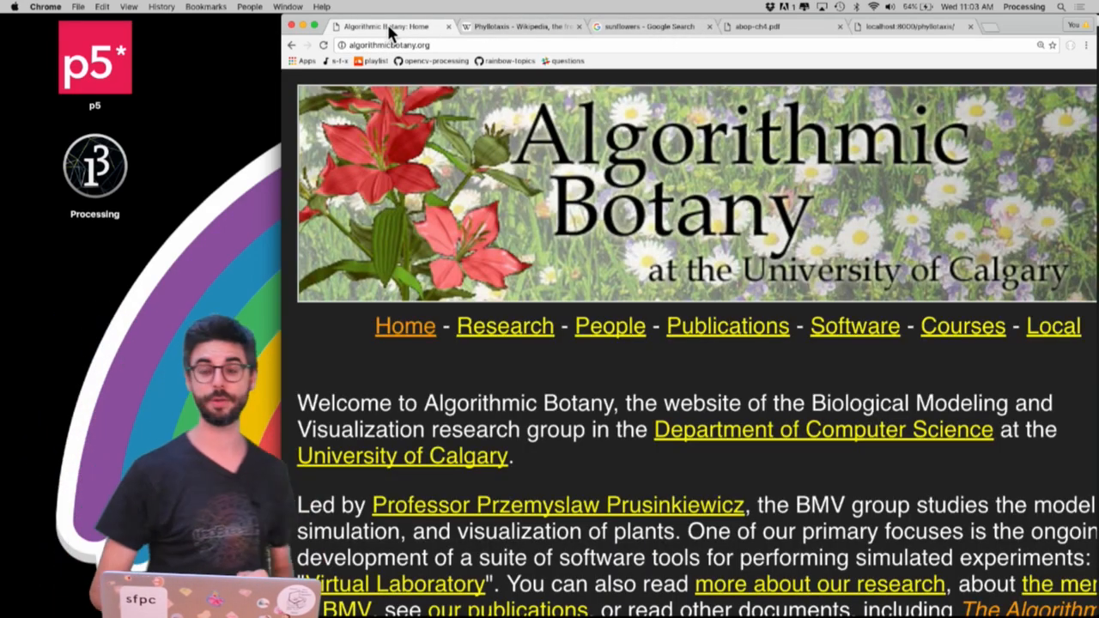
left_click(764, 27)
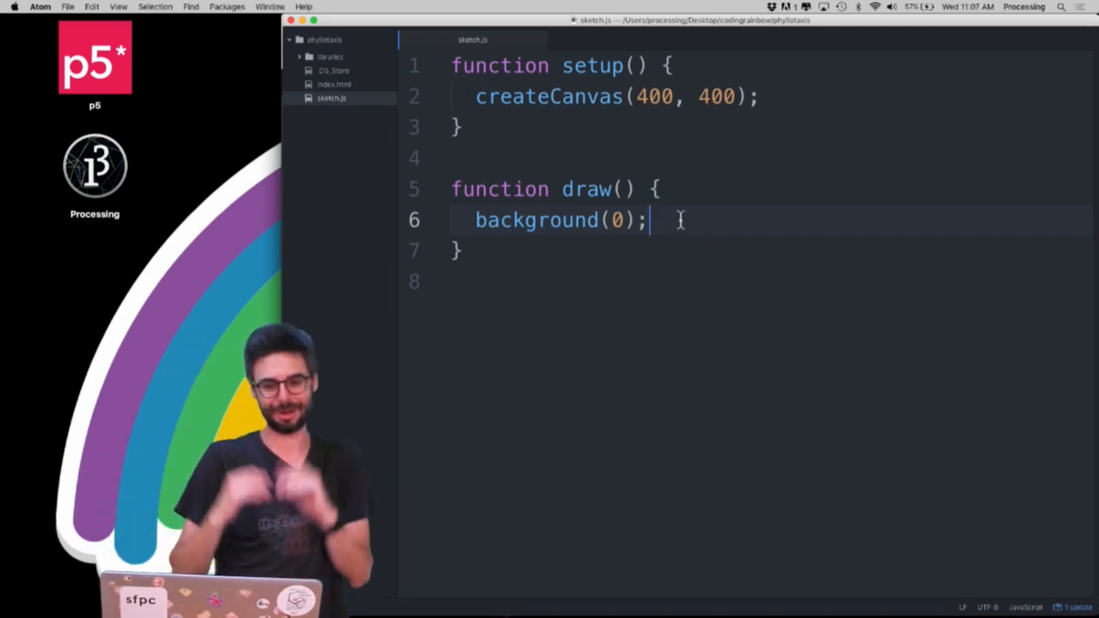
- Declare a global counter var n = 0 and increment it with n++ in draw
key("cmd+tab")
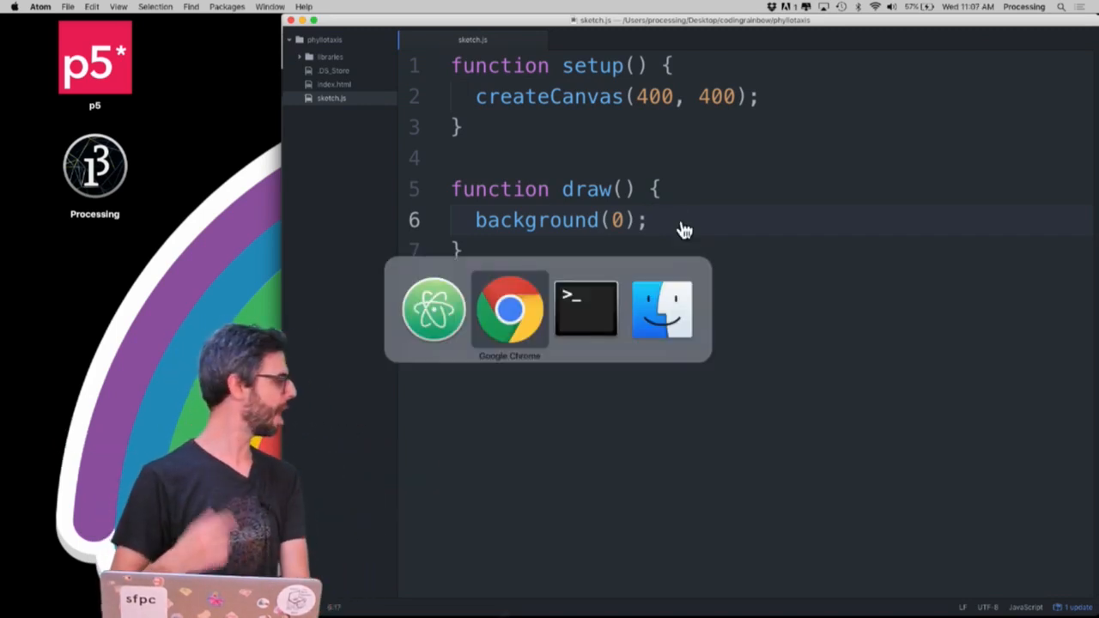
left_click(509, 309)
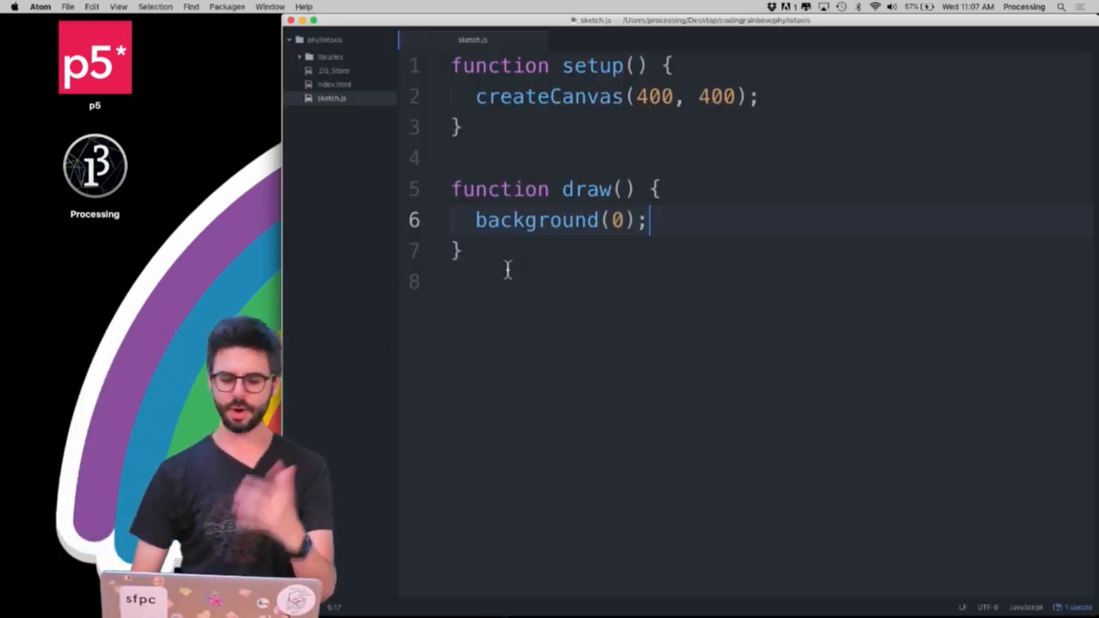
type("var")
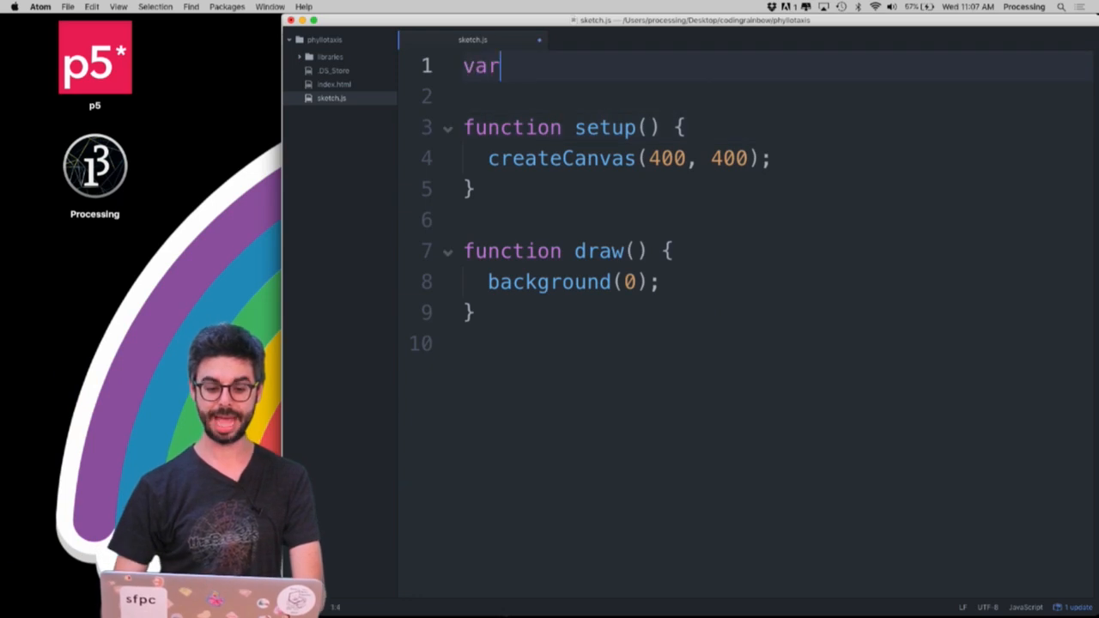
type("n = 0;")
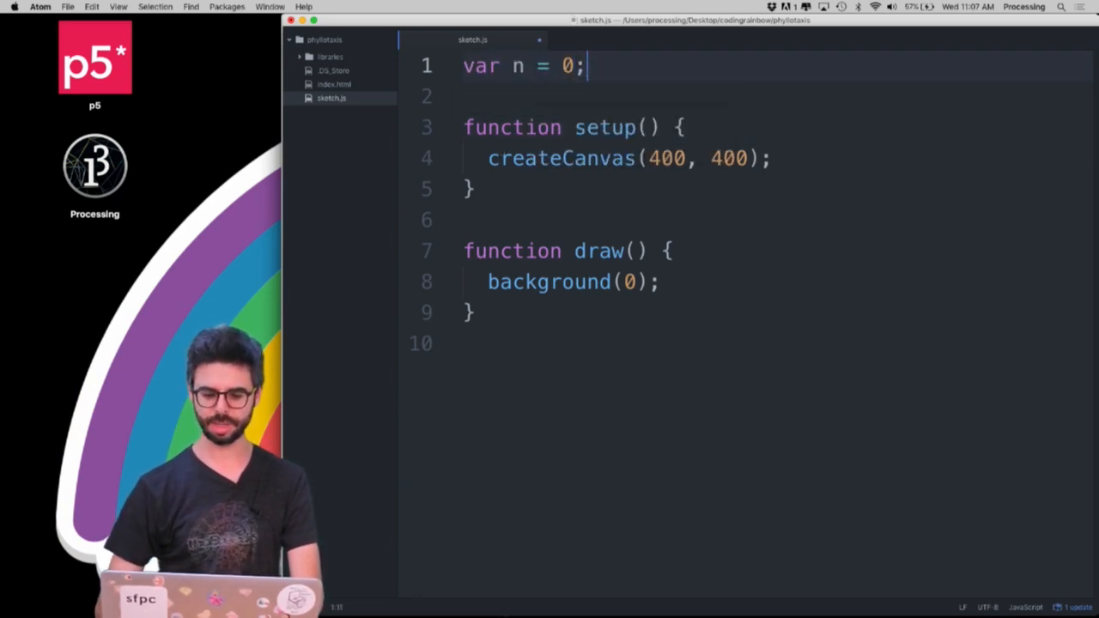
type("n++")
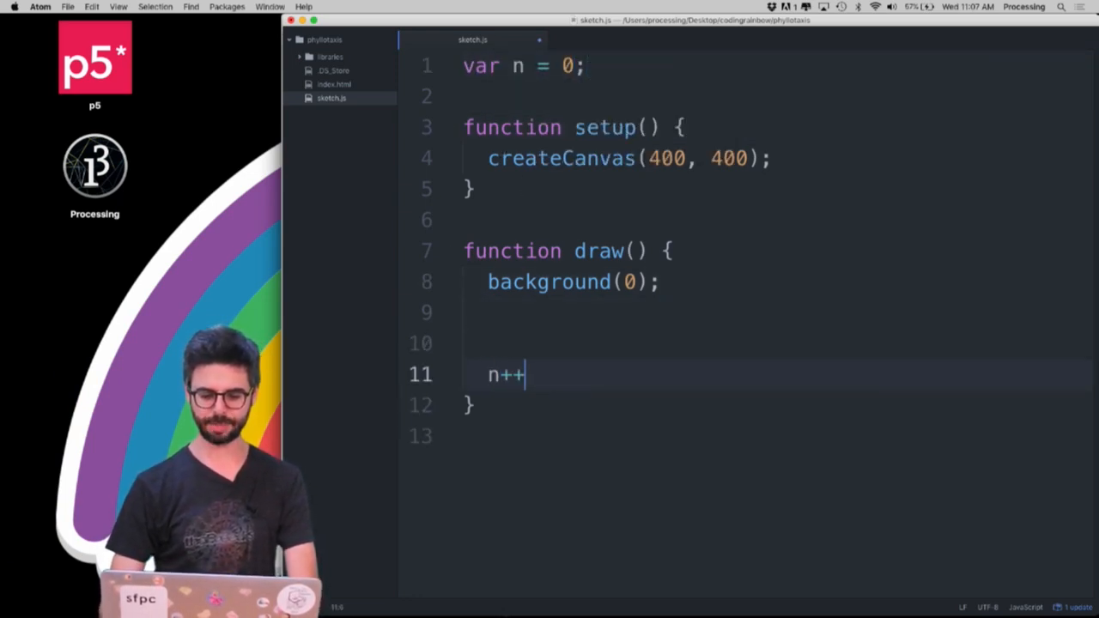
type(";")
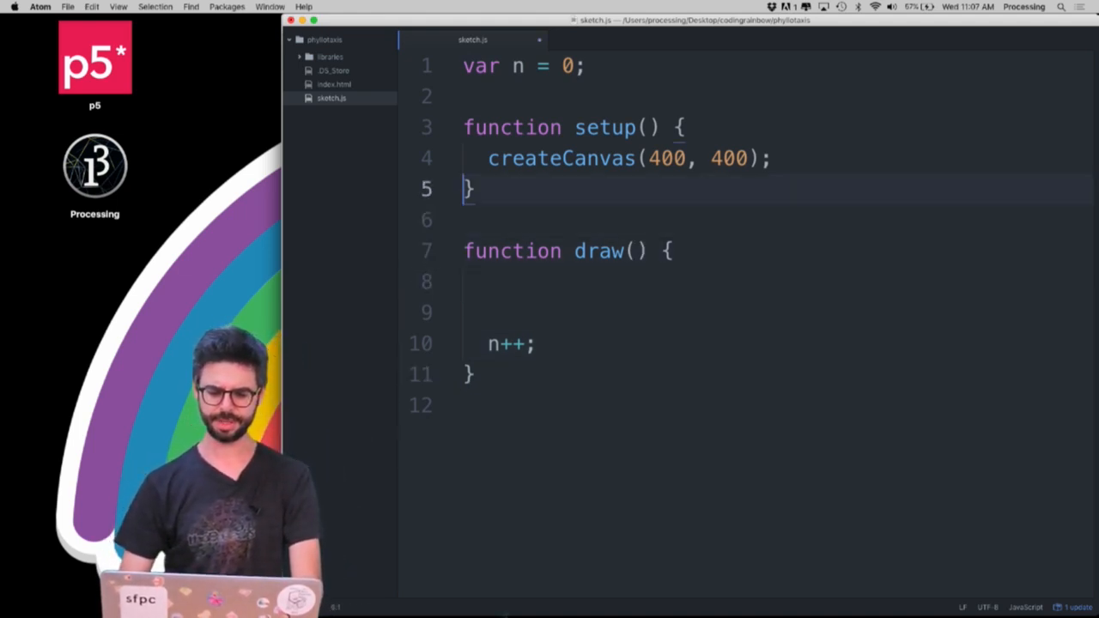
- Move background(0) into setup, check the black canvas in Chrome, and begin var a =
type("background(0);")
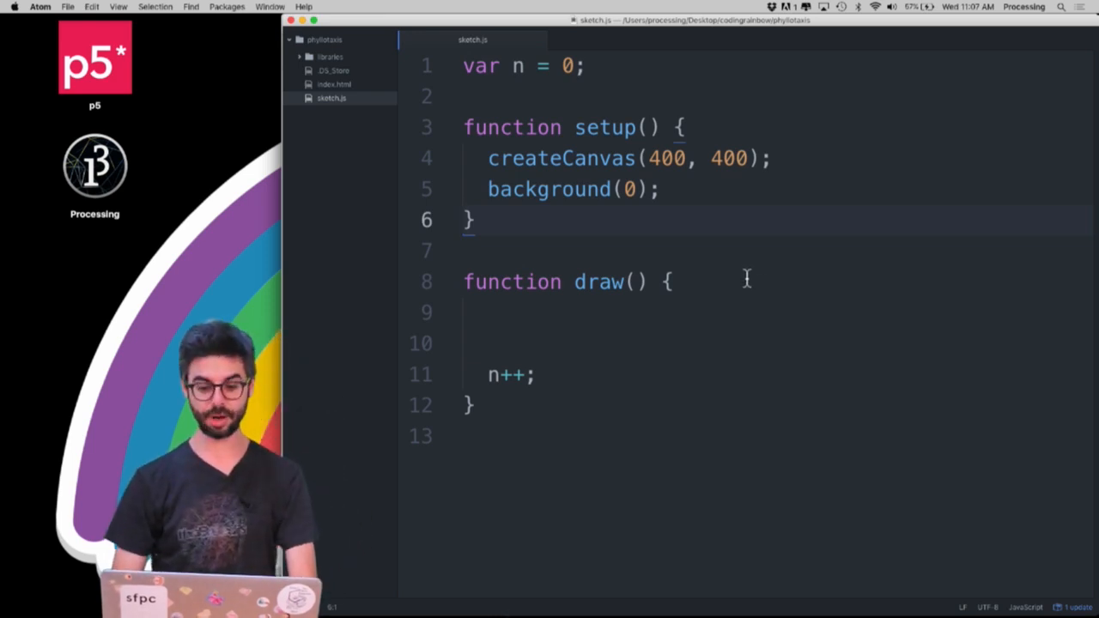
type("var a")
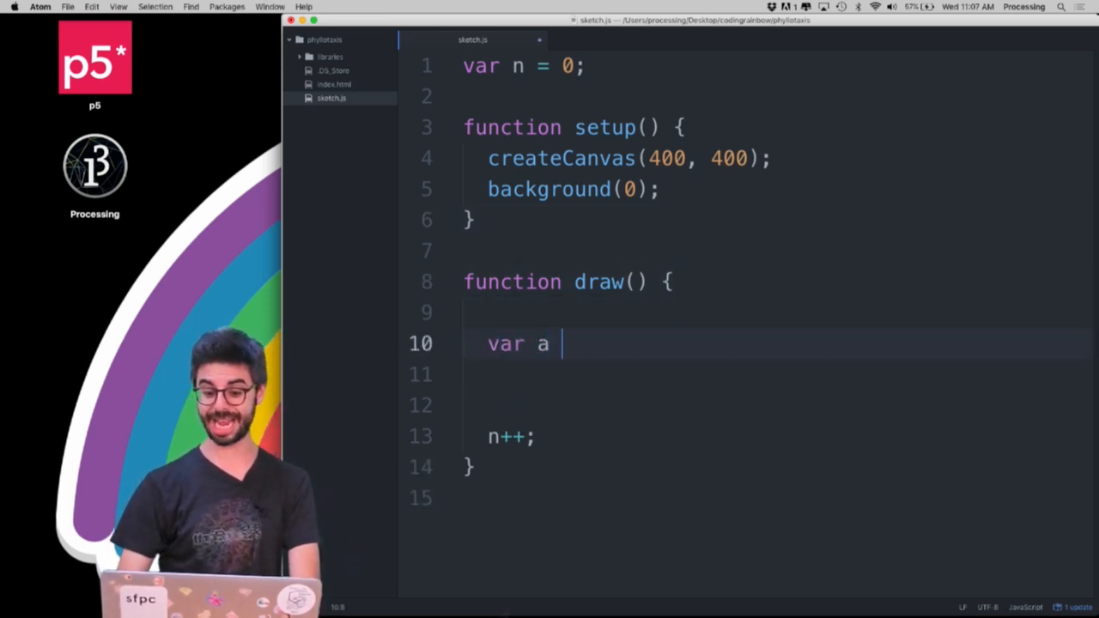
type("=")
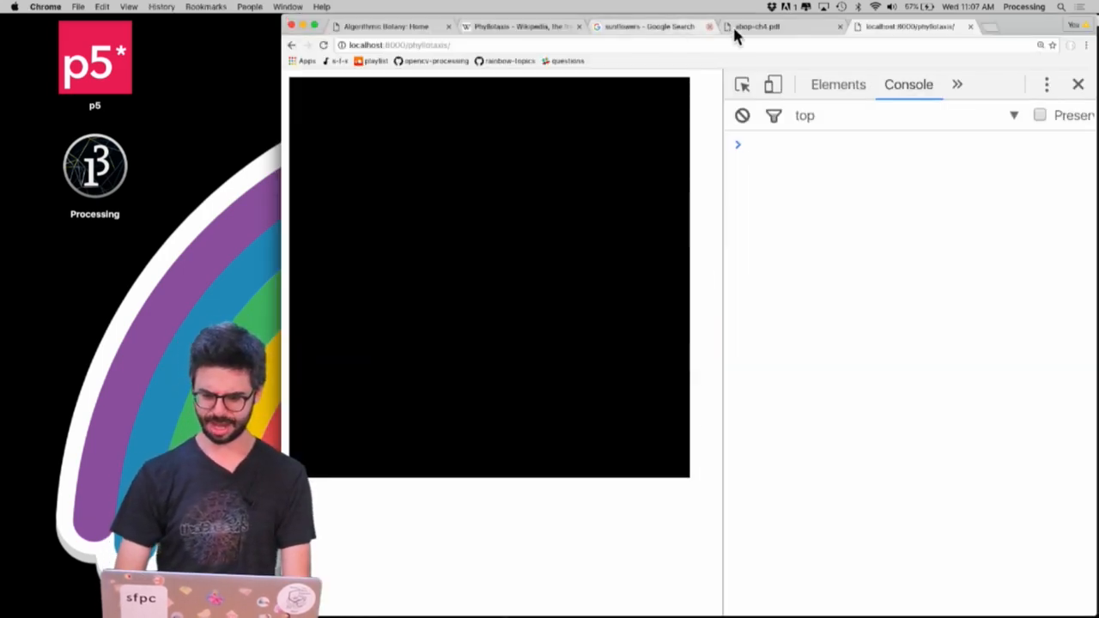
left_click(755, 28)
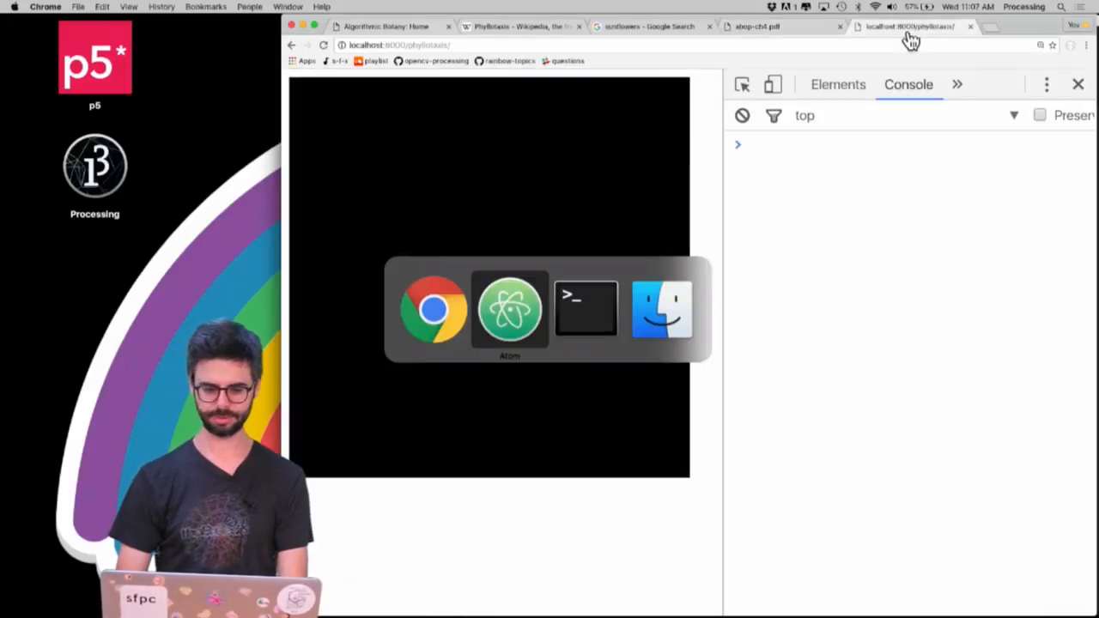
left_click(509, 309)
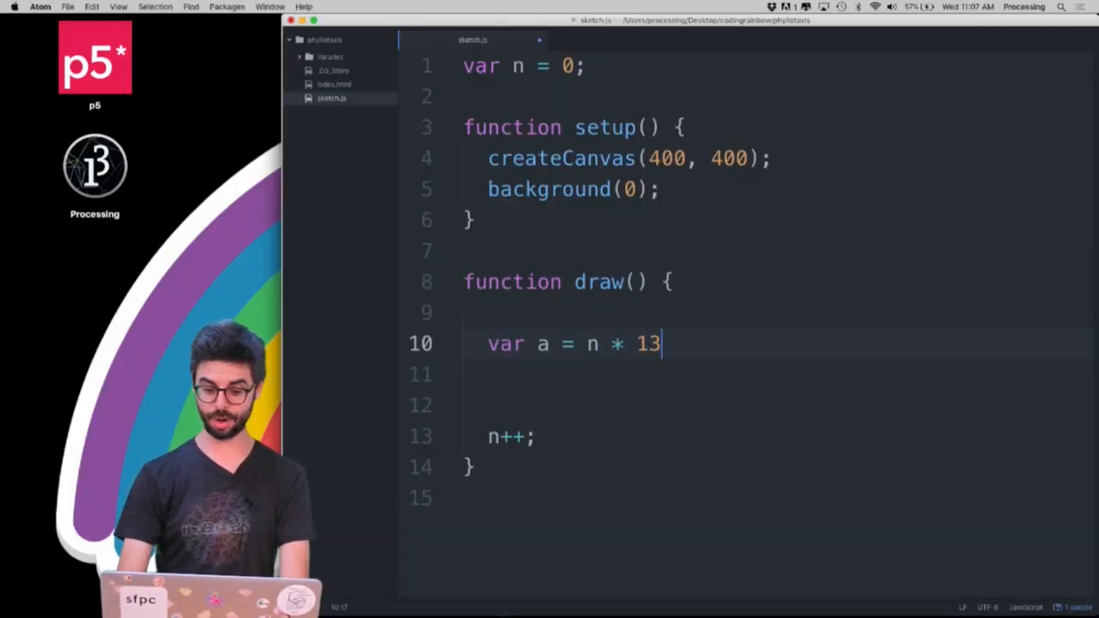
- Finish var a = n * 137.5 and compute the radius var r = c * sqrt(n)
type(".5;")
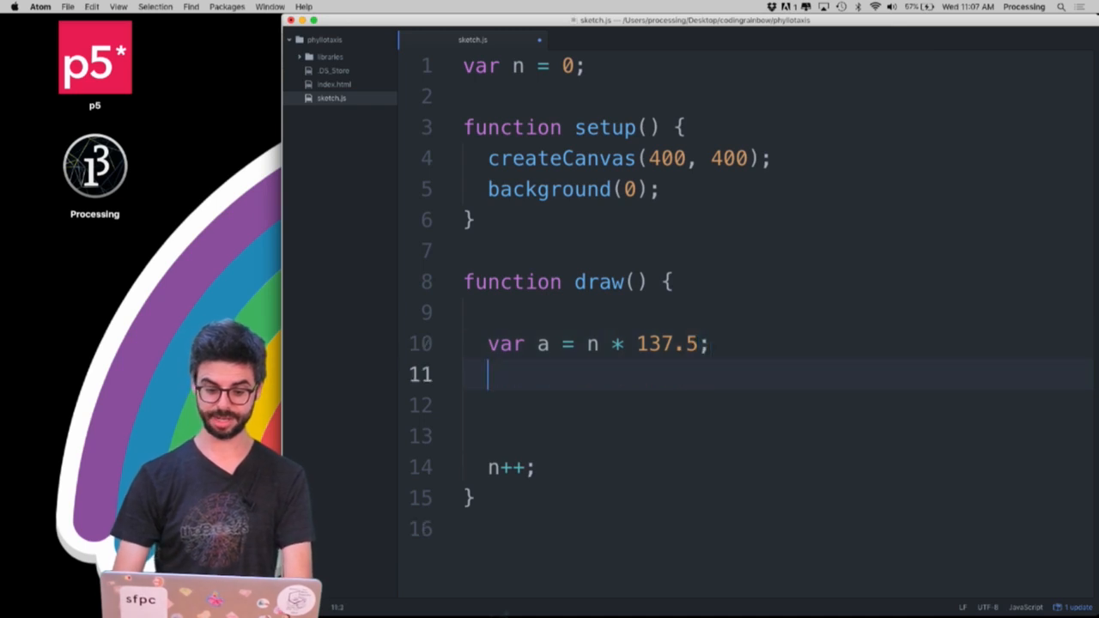
type("var r =")
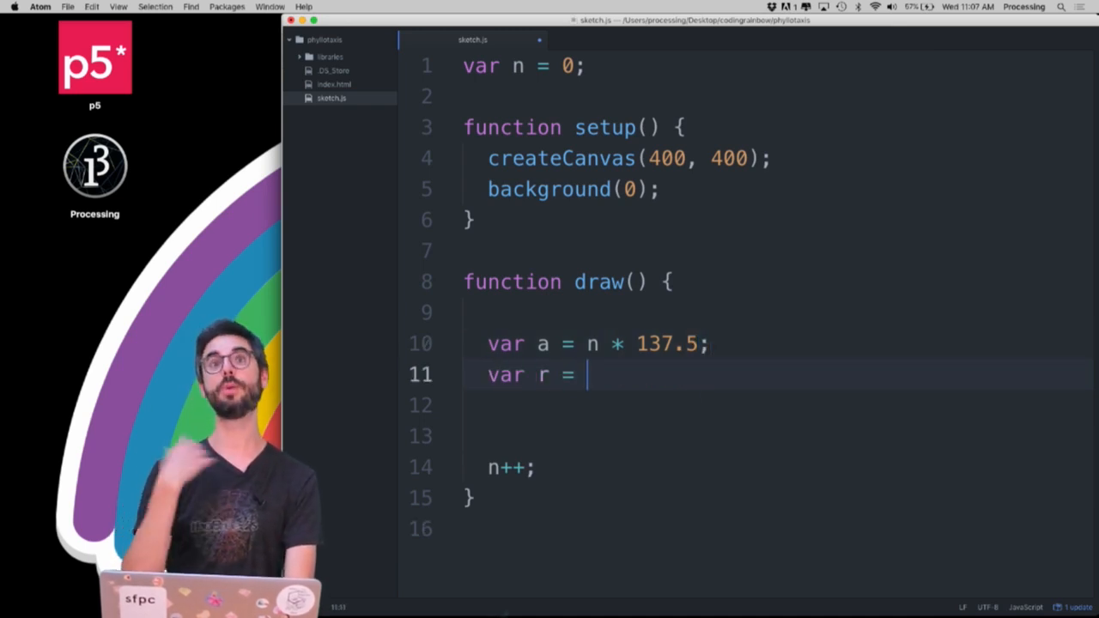
type("c * s")
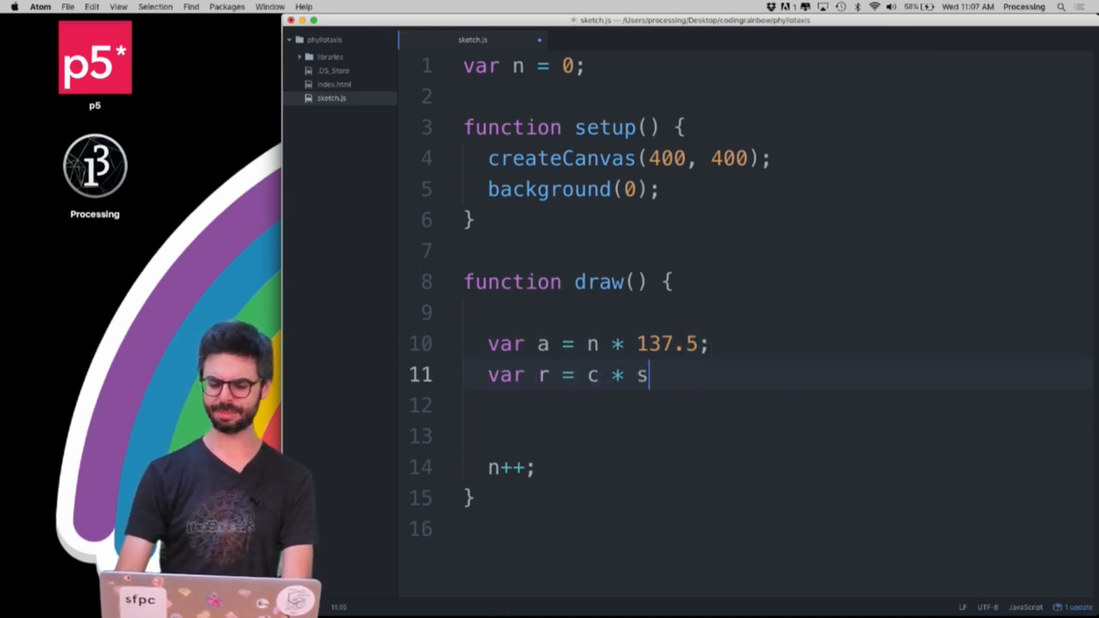
type("qrt(n)")
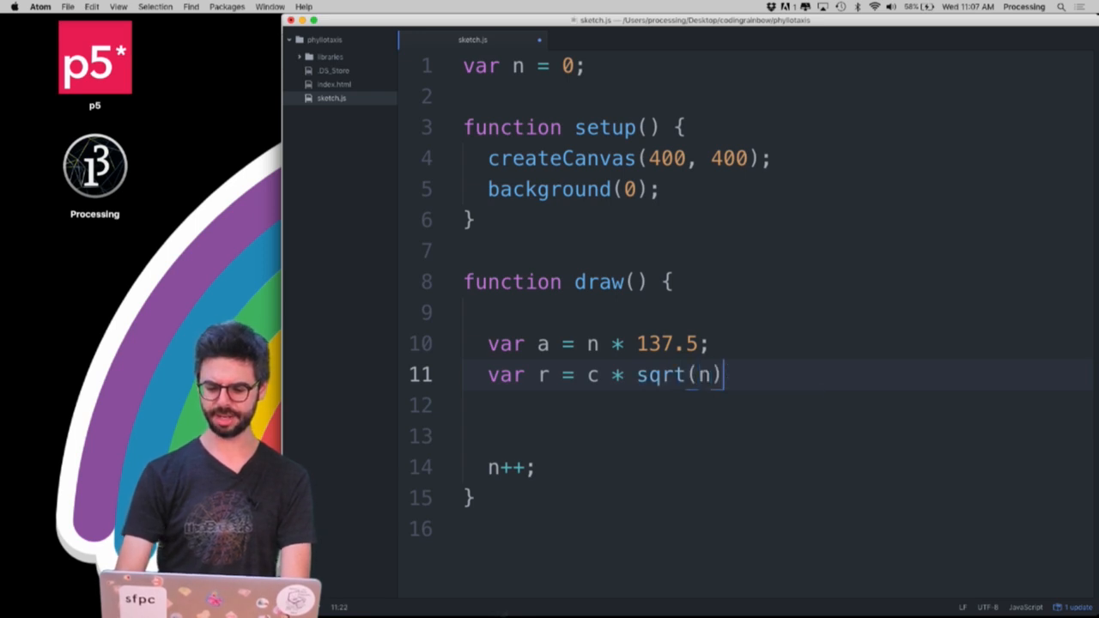
type(";")
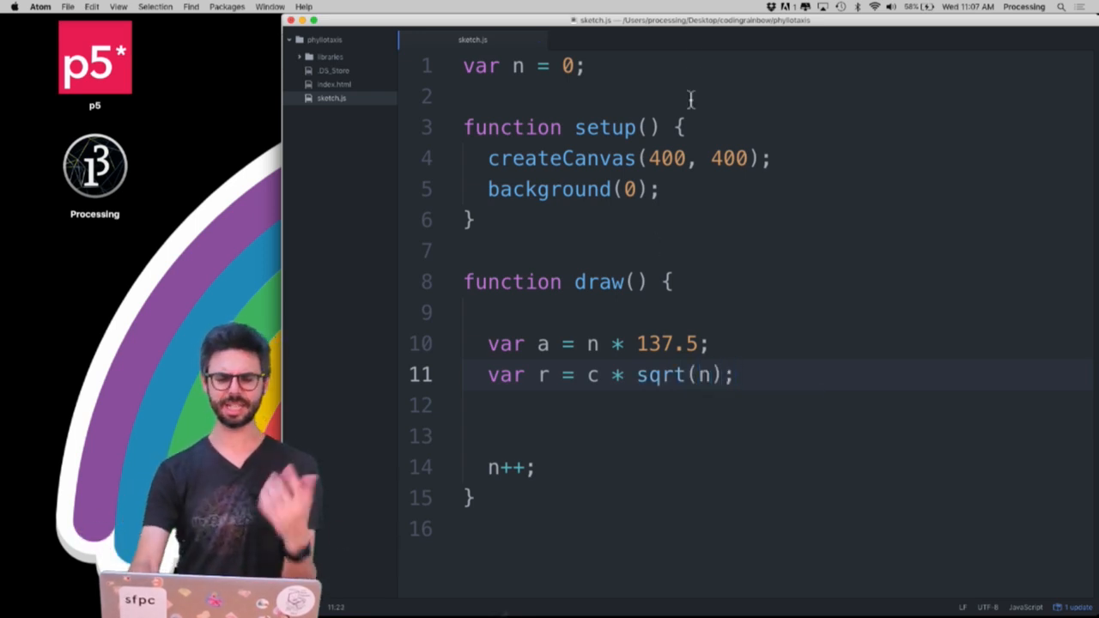
- Declare the global spacing constant var c = 2 at the top of the sketch
type("var c =")
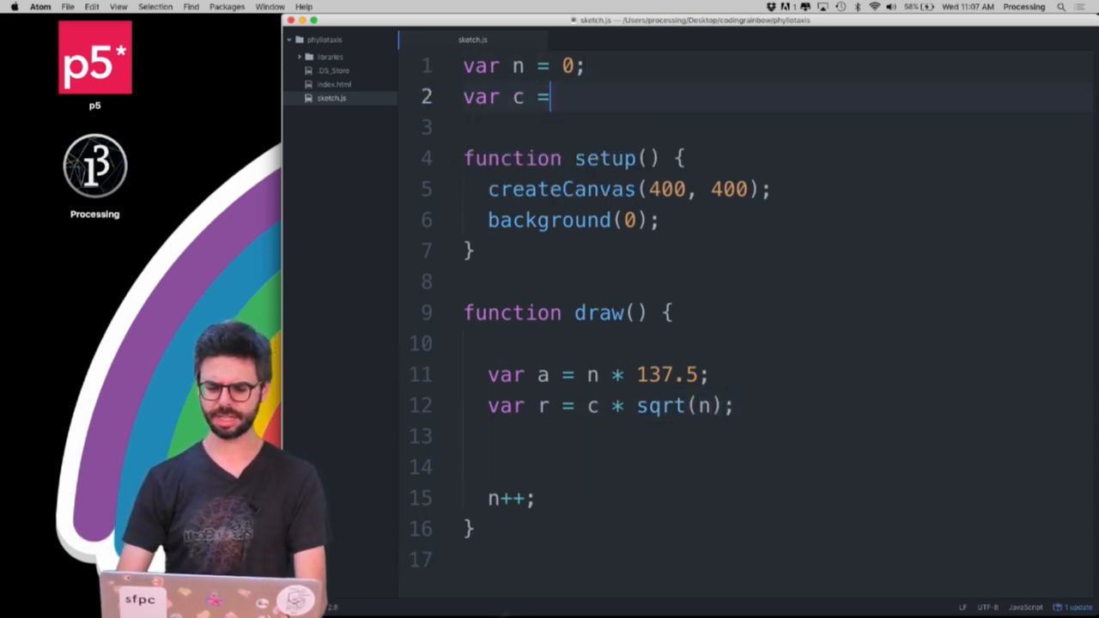
type("1")
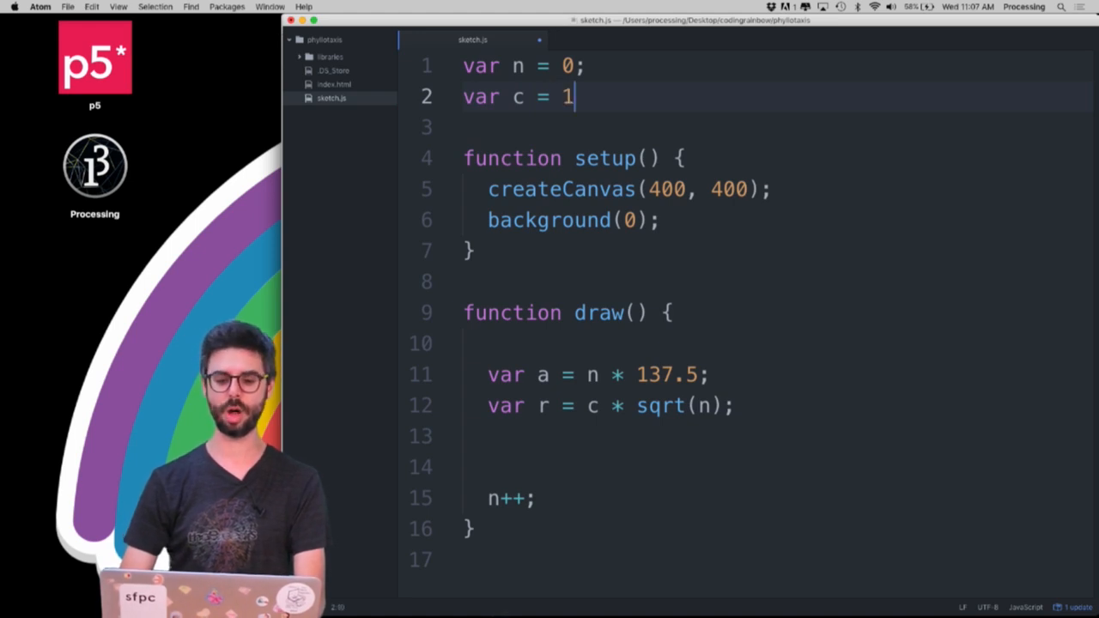
type("2;")
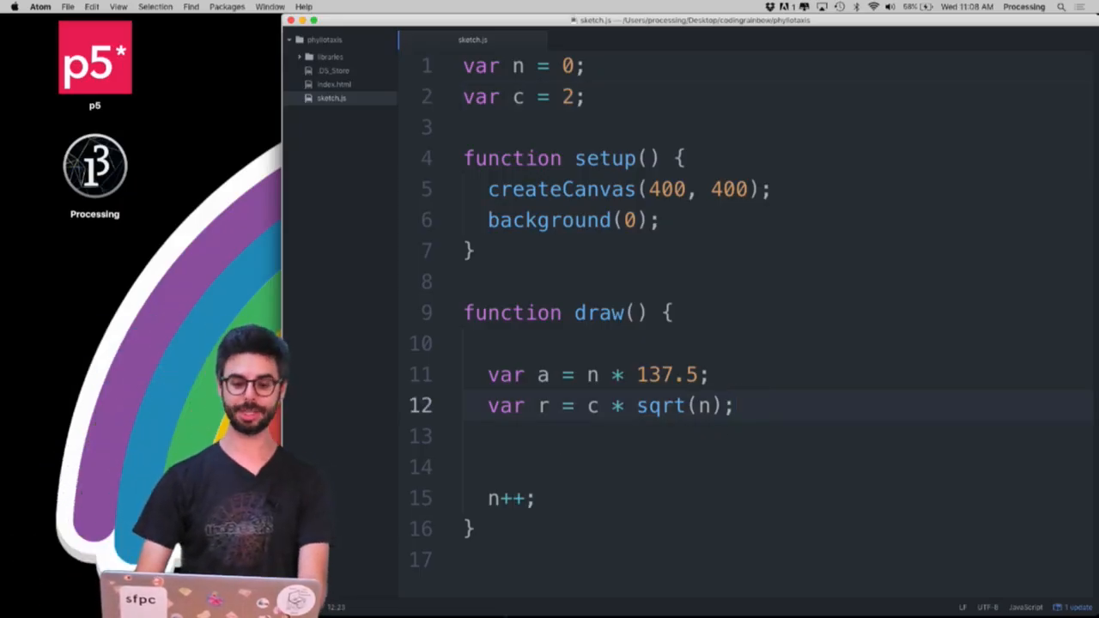
- Compute x = r * cos(a) + width/2 and y = r * sin(a) + height/2 around the canvas center
type("var x =")
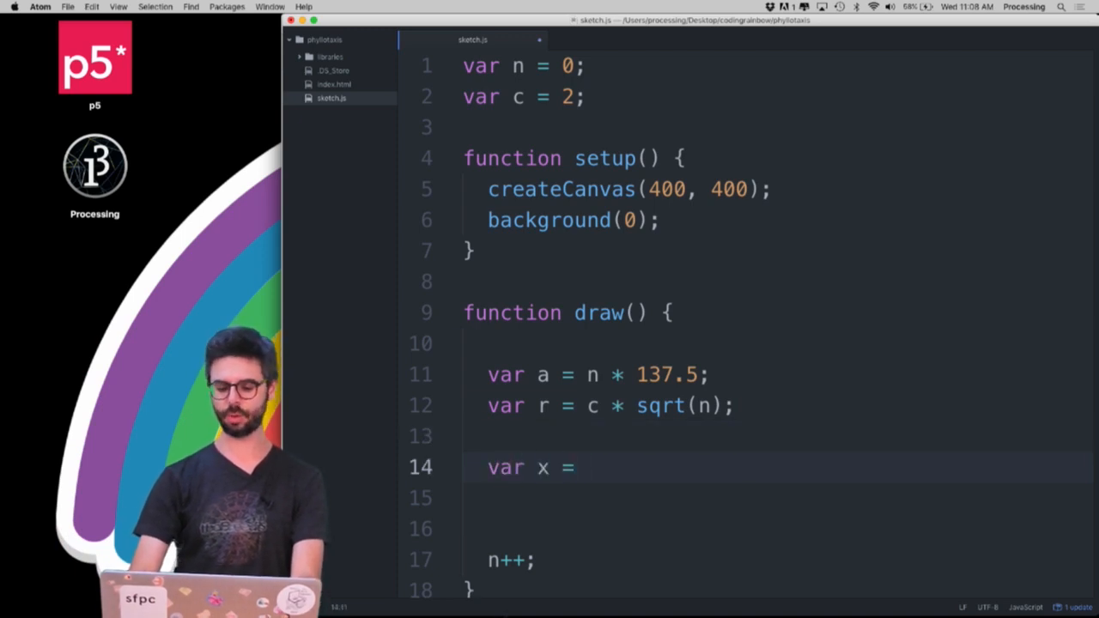
type("r * cos(a);")
left_click(780, 498)
type("var y = r * s")
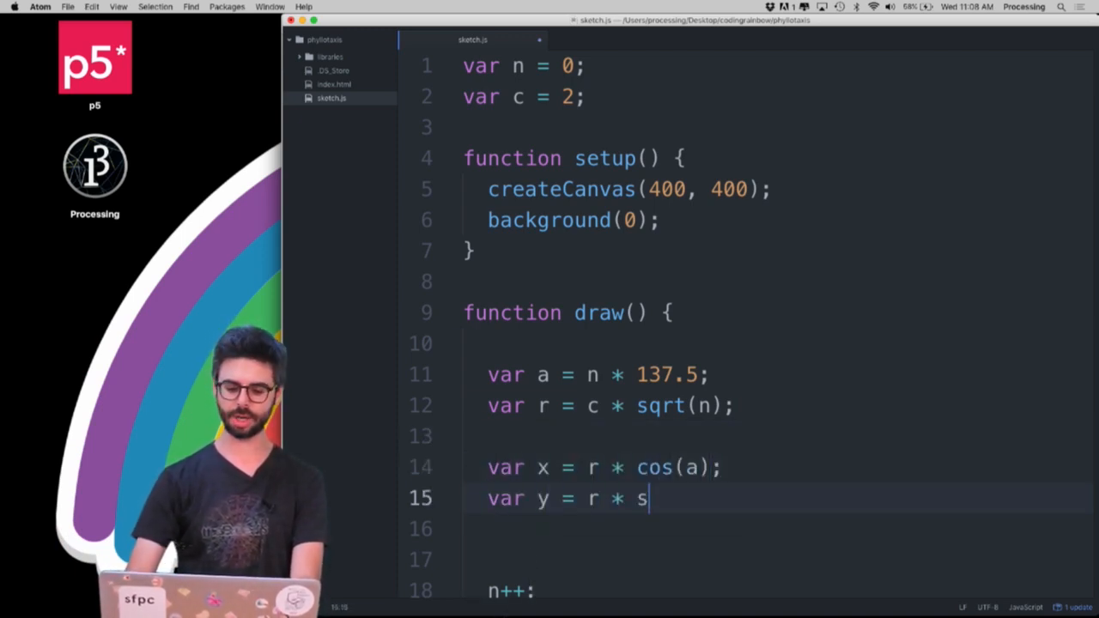
type("in(a);")
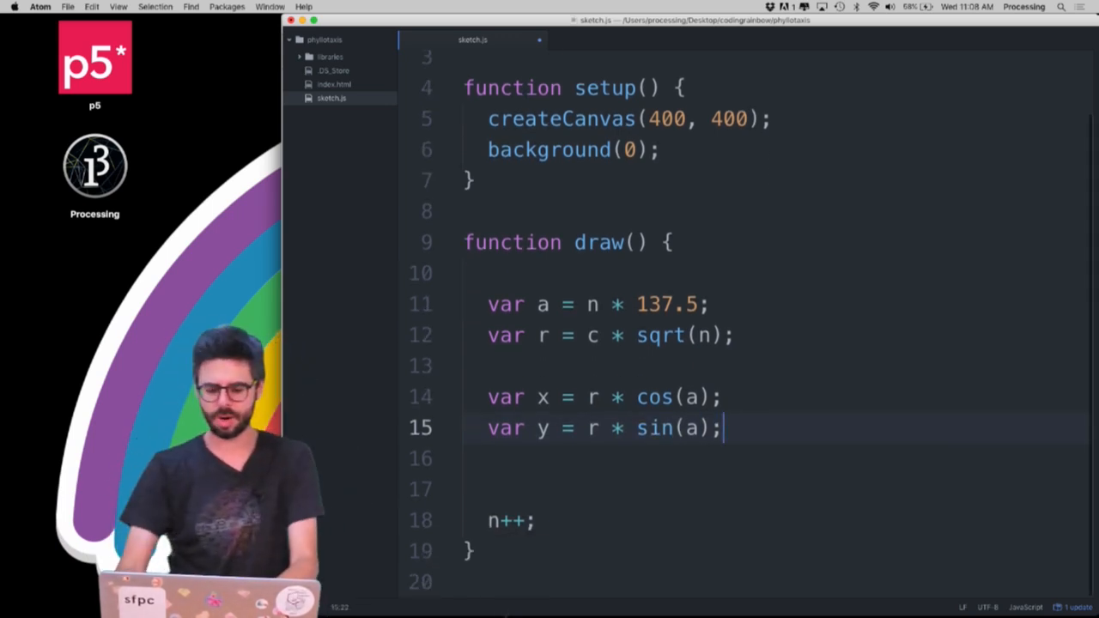
type("+ wi")
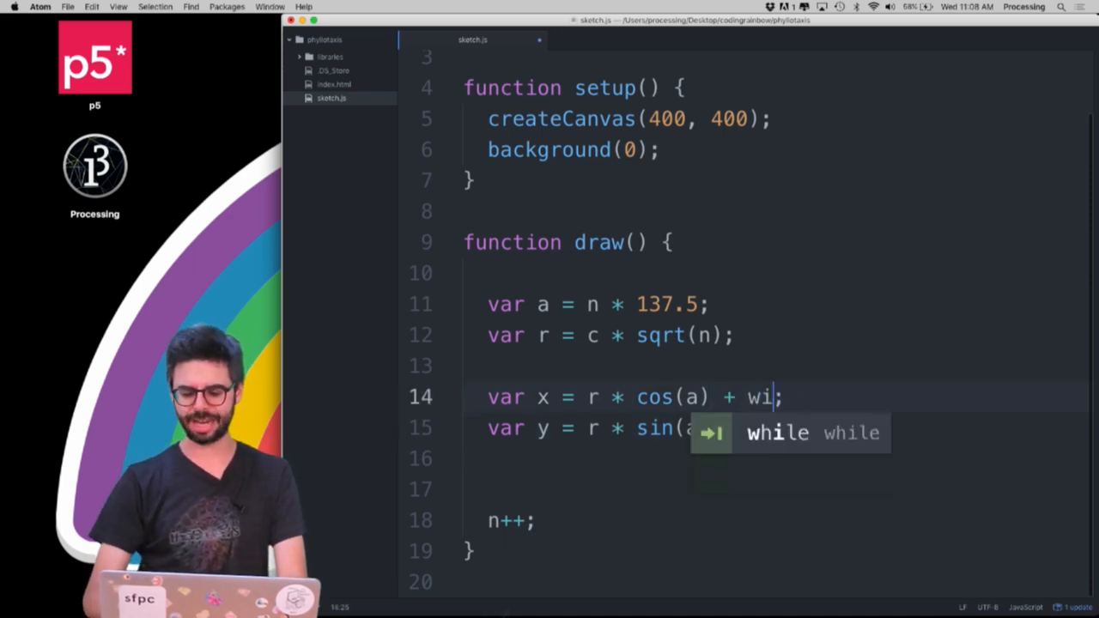
type("dth/2")
left_click(776, 428)
type(" + heig")
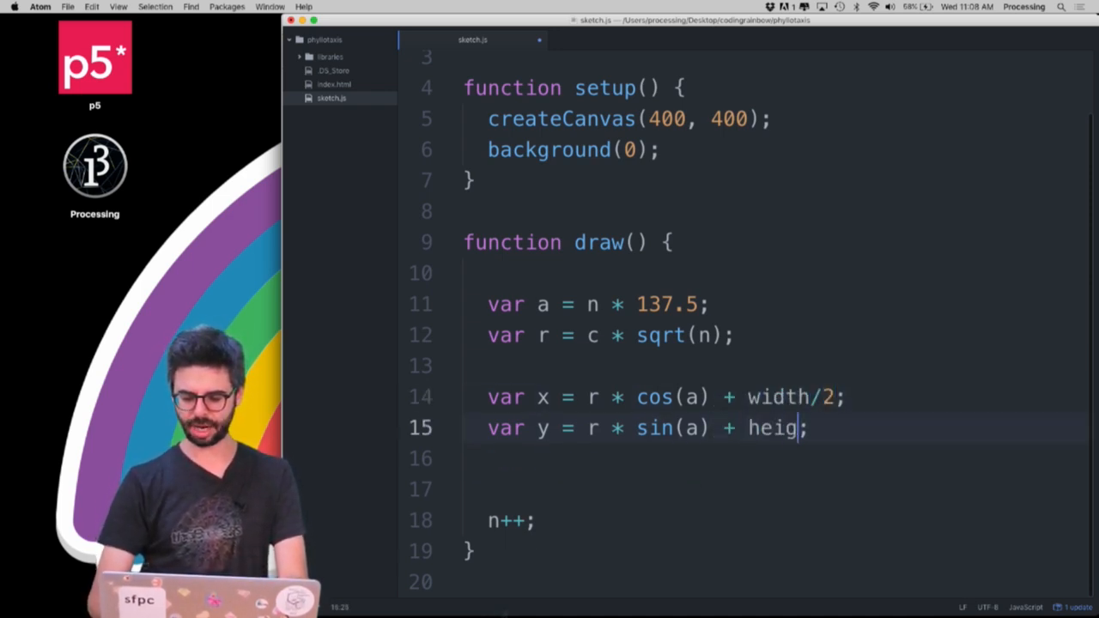
type("ht/2;")
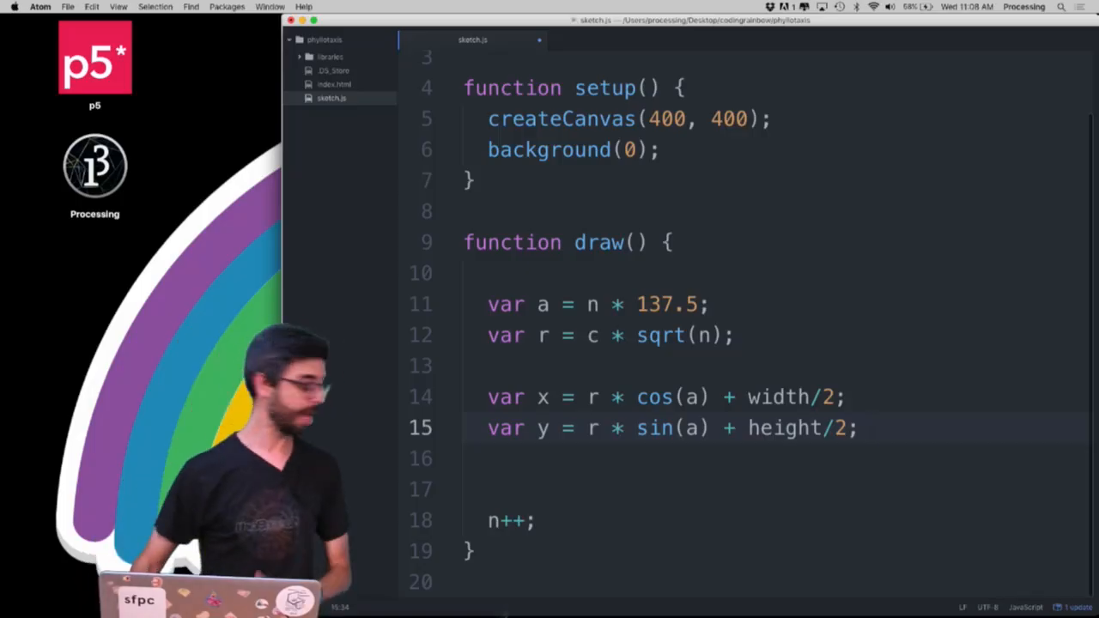
- Draw a white dot with ellipse(x, y, 8, 8) at each computed position
type("elli")
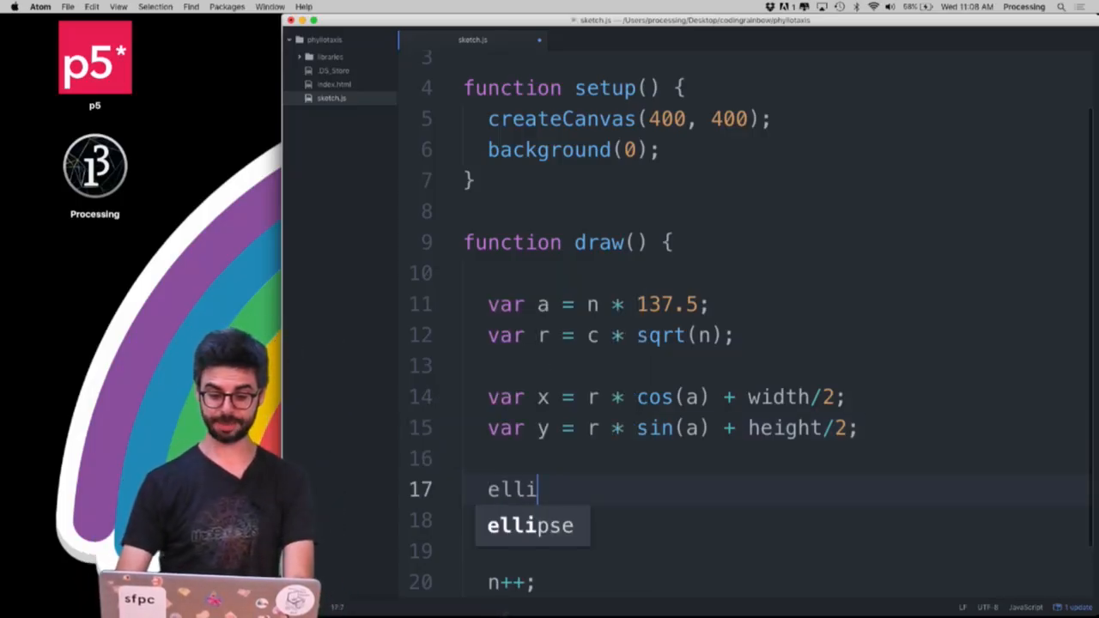
type("pse(x,y,)")
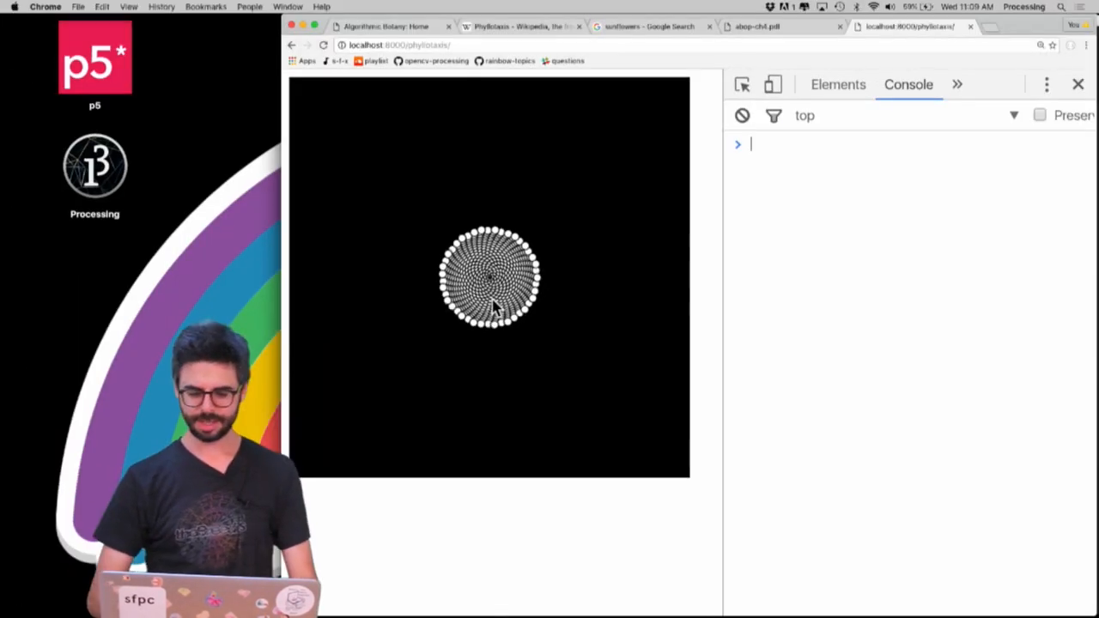
- Set c = 10 and then c = 4 in the Chrome console to try different live dot spacings
type("c =")
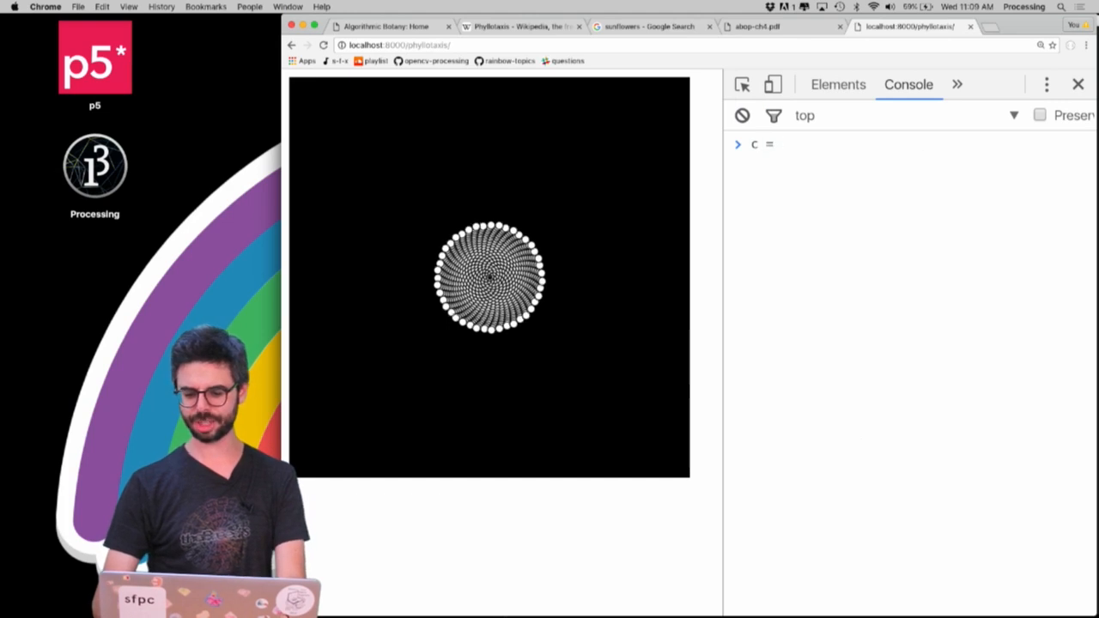
type("c = 10;")
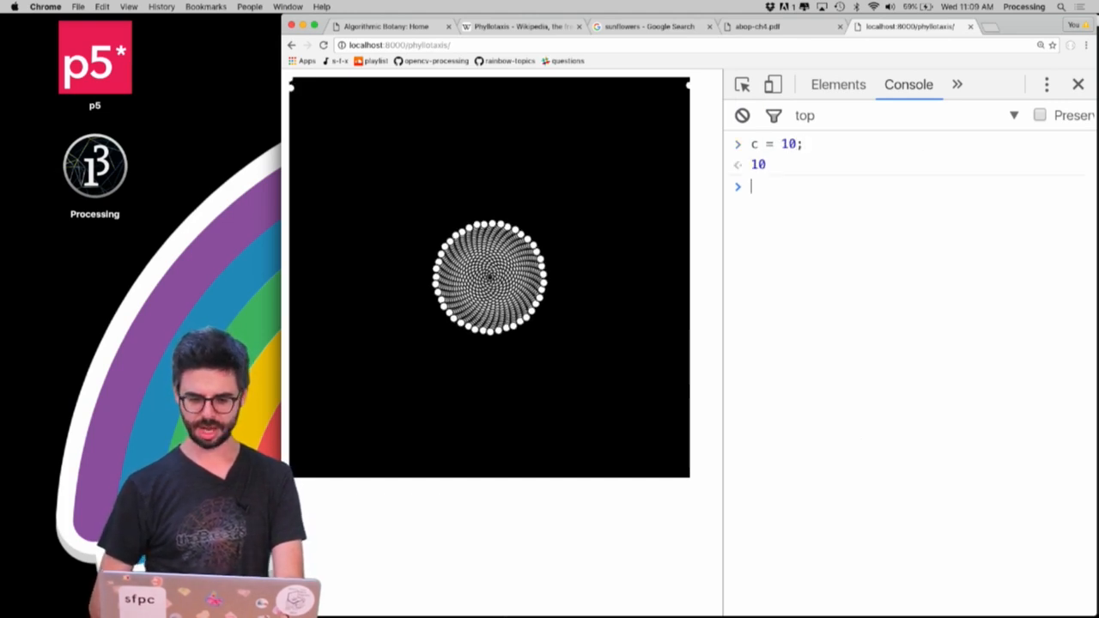
type("c =")
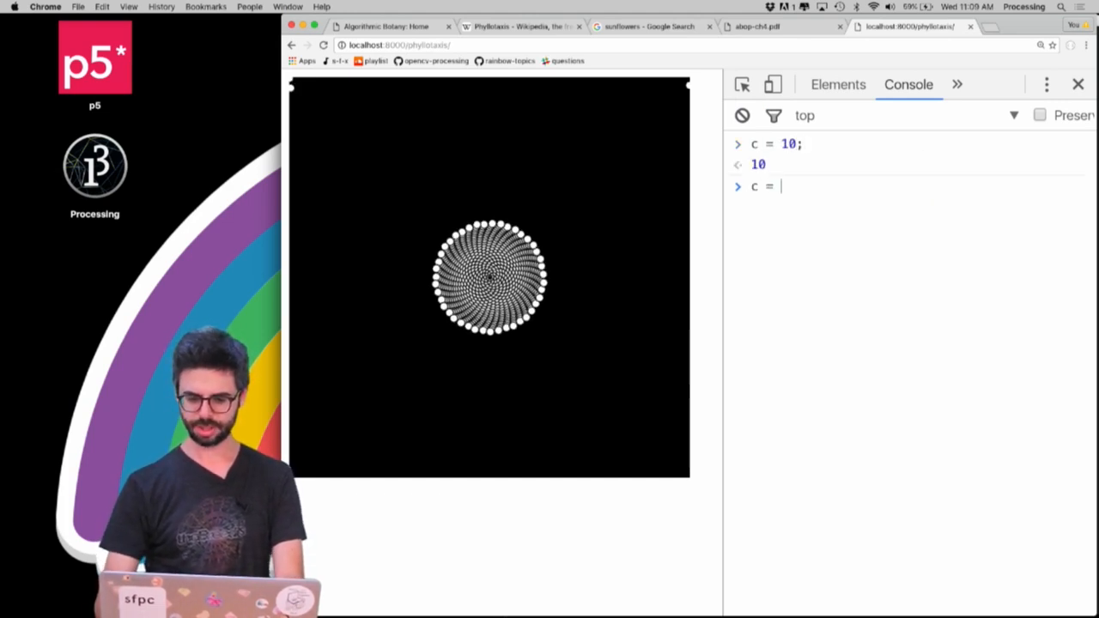
type("c = 4;")
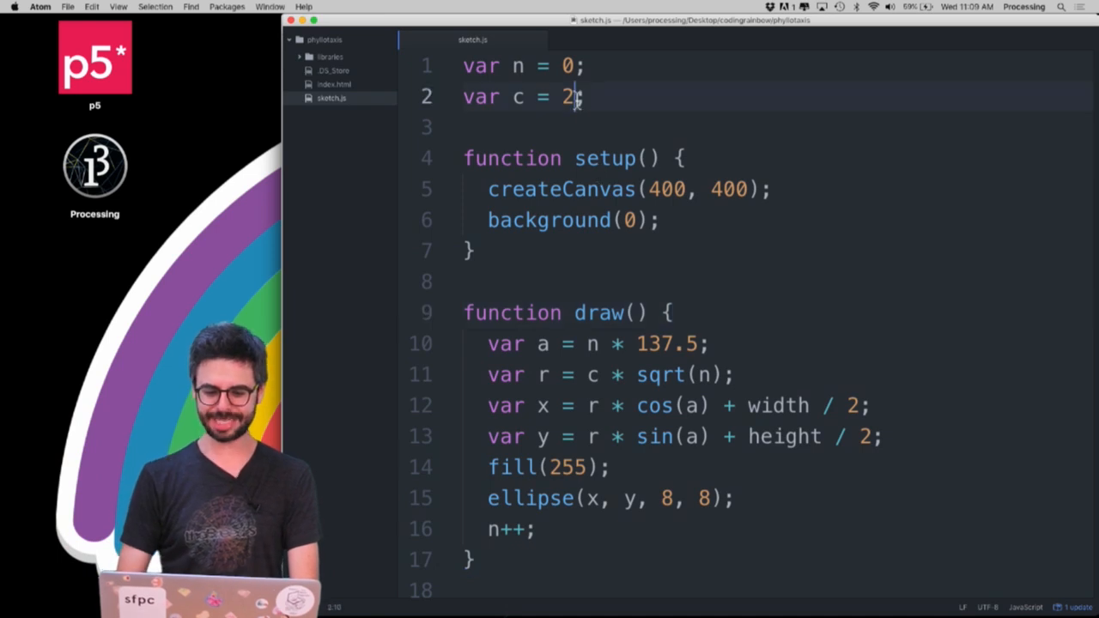
- Set var c to 4, shrink the ellipse to 4×4, and add noStroke() before it
key("Backspace")
type("0")
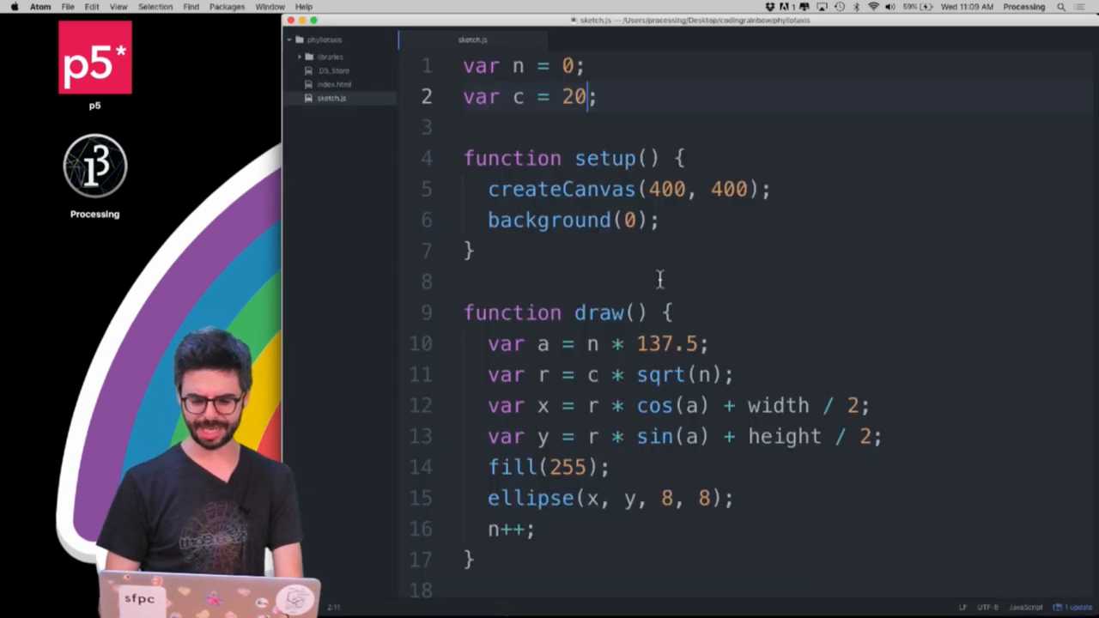
type("4")
type("noStro")
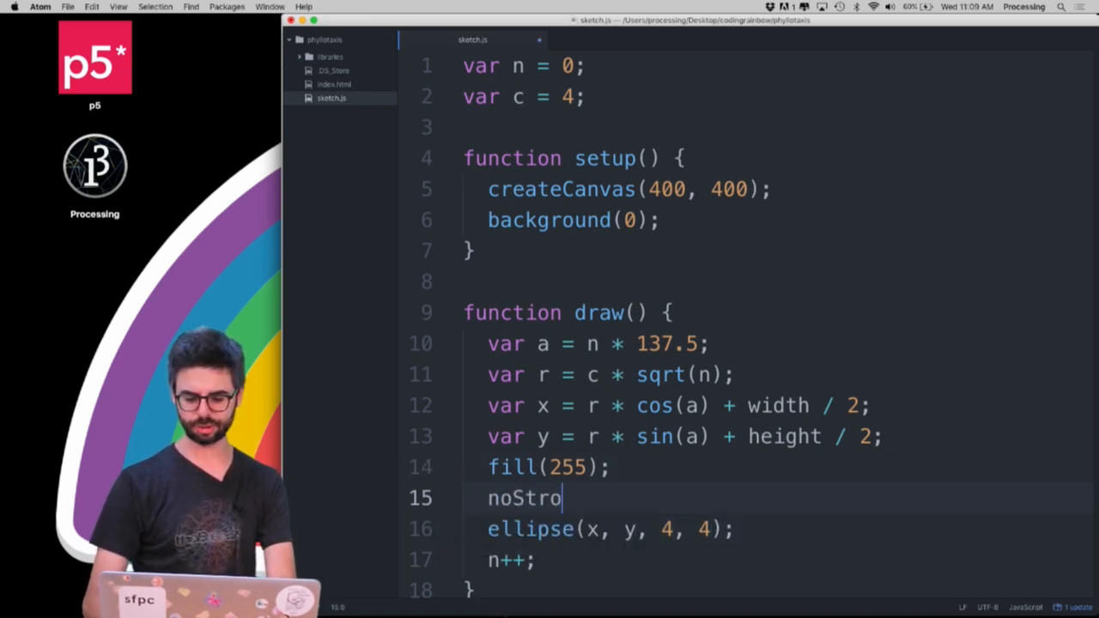
type("ke();")
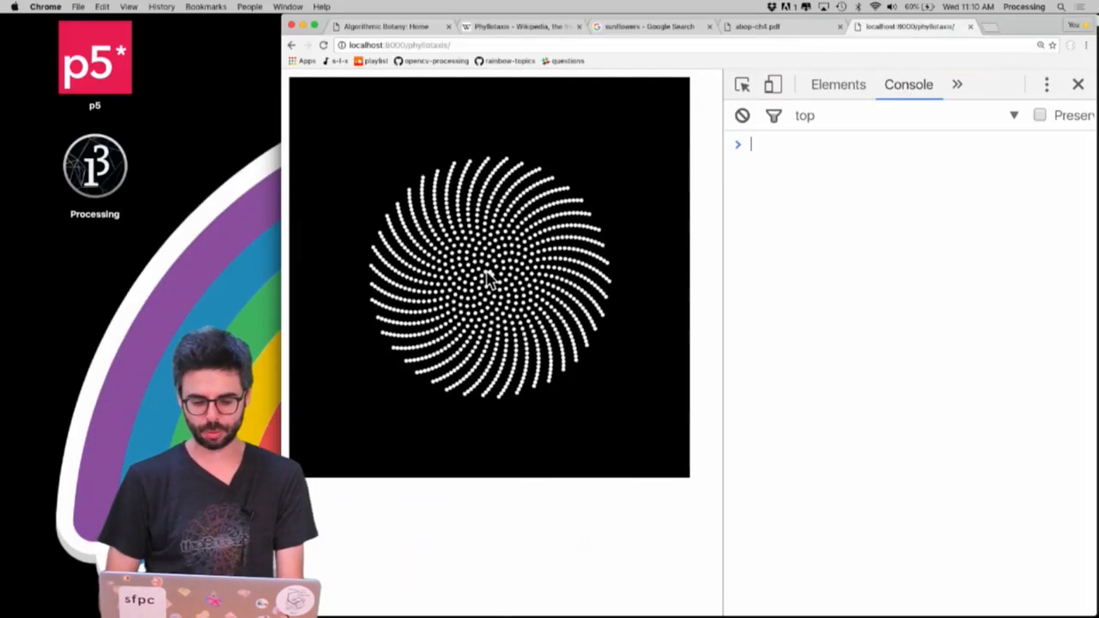
left_click(756, 27)
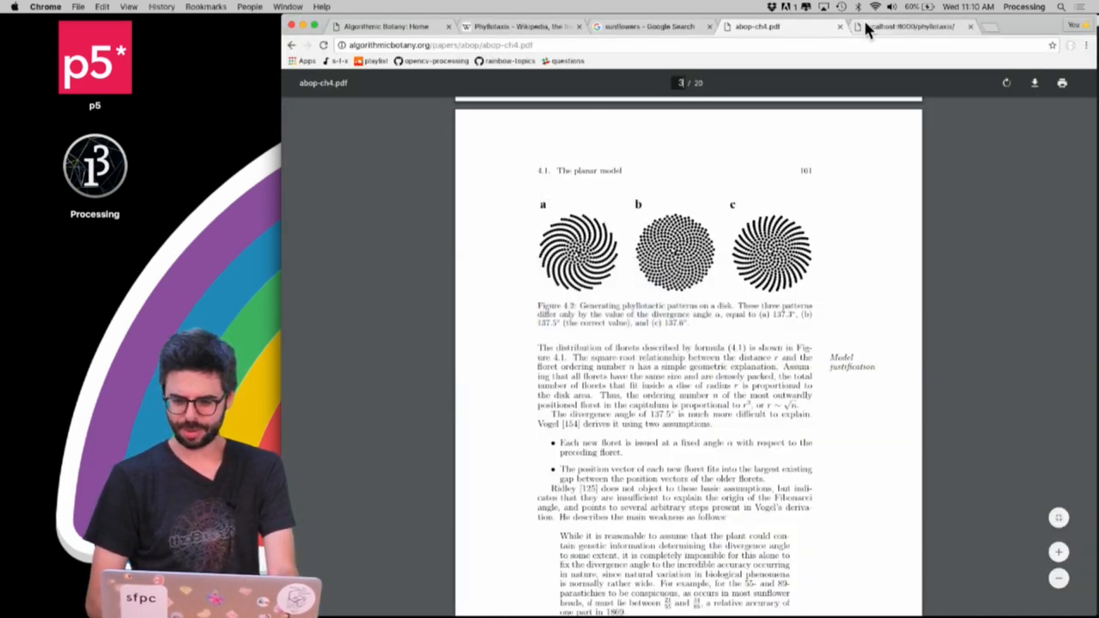
left_click(918, 31)
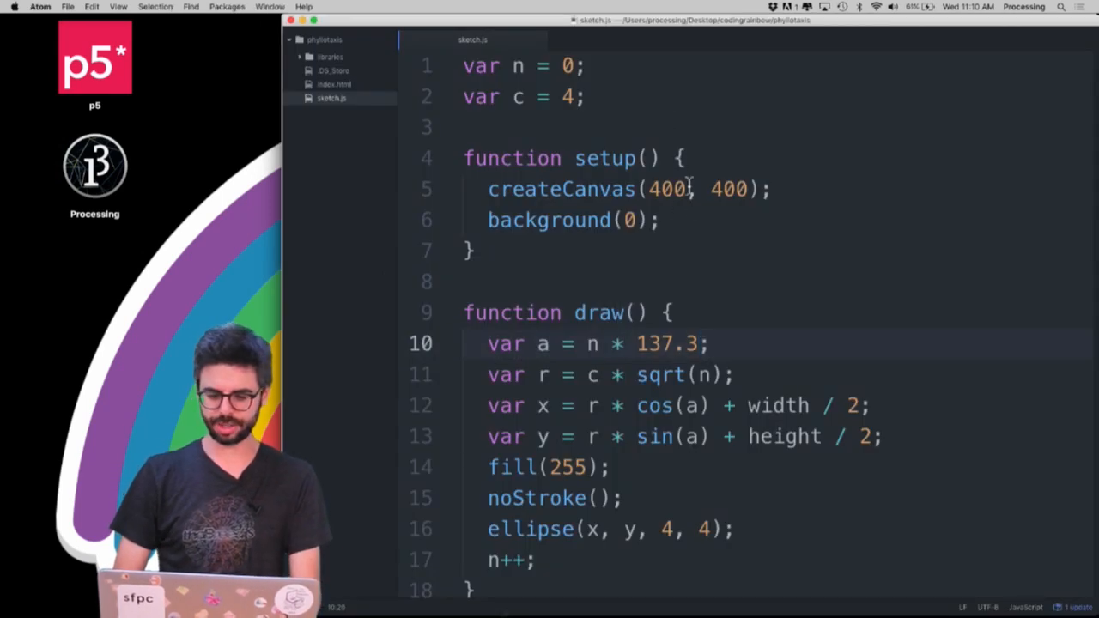
- Erase a mistyped word and add angleMode(DEGREES) in setup with the angle back at 137.5
type("clo")
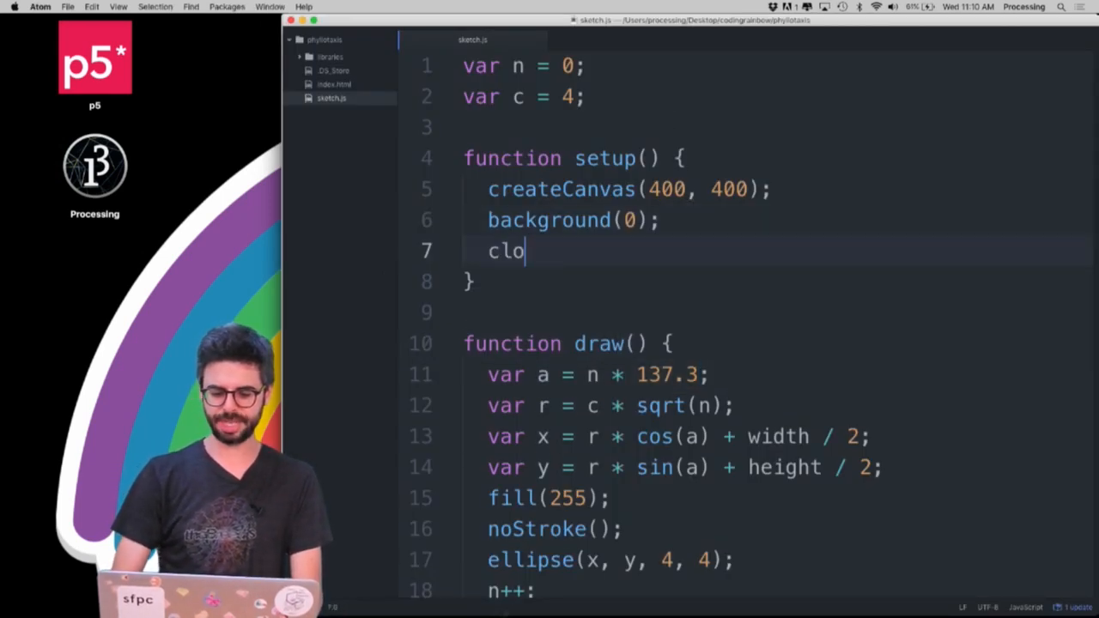
key("Backspace")
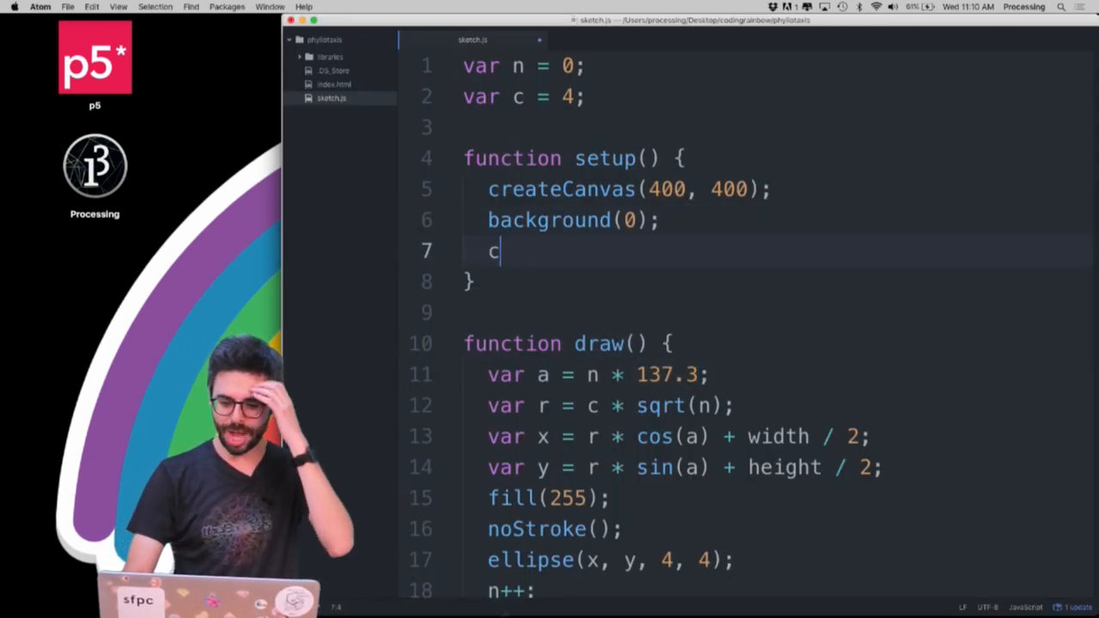
key("Backspace")
type("5")
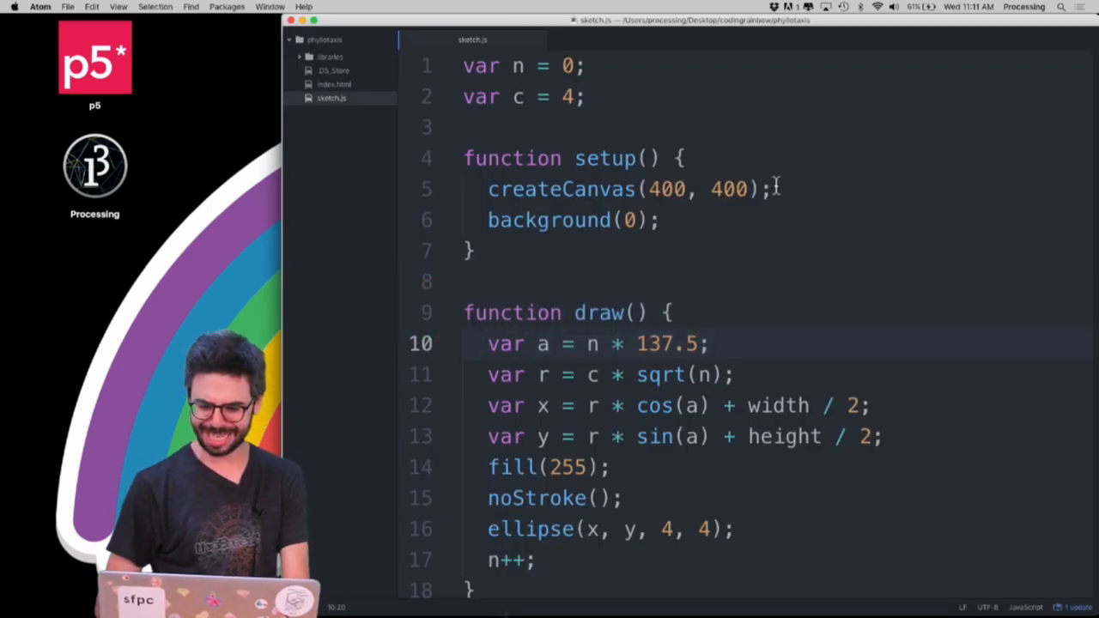
type("angleMode(")
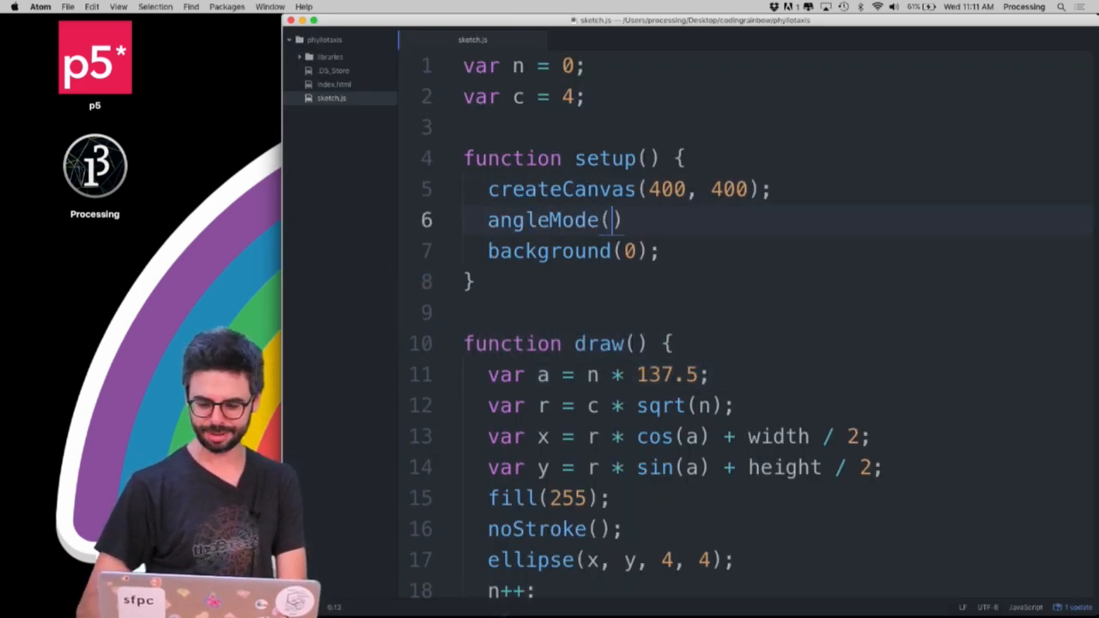
type("DEGRE")
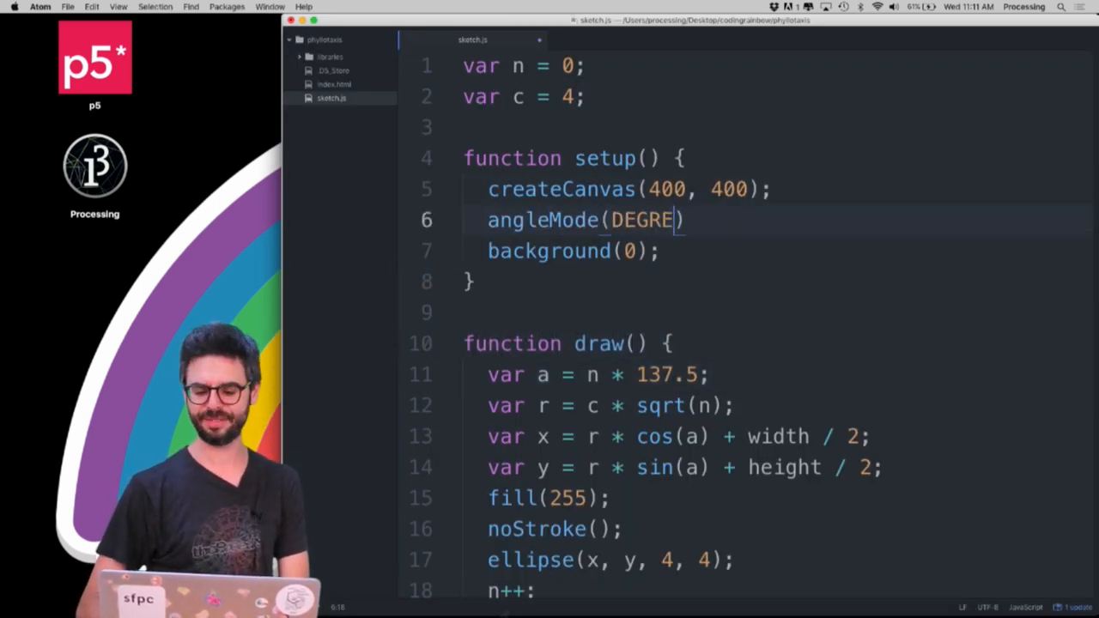
type("ES);")
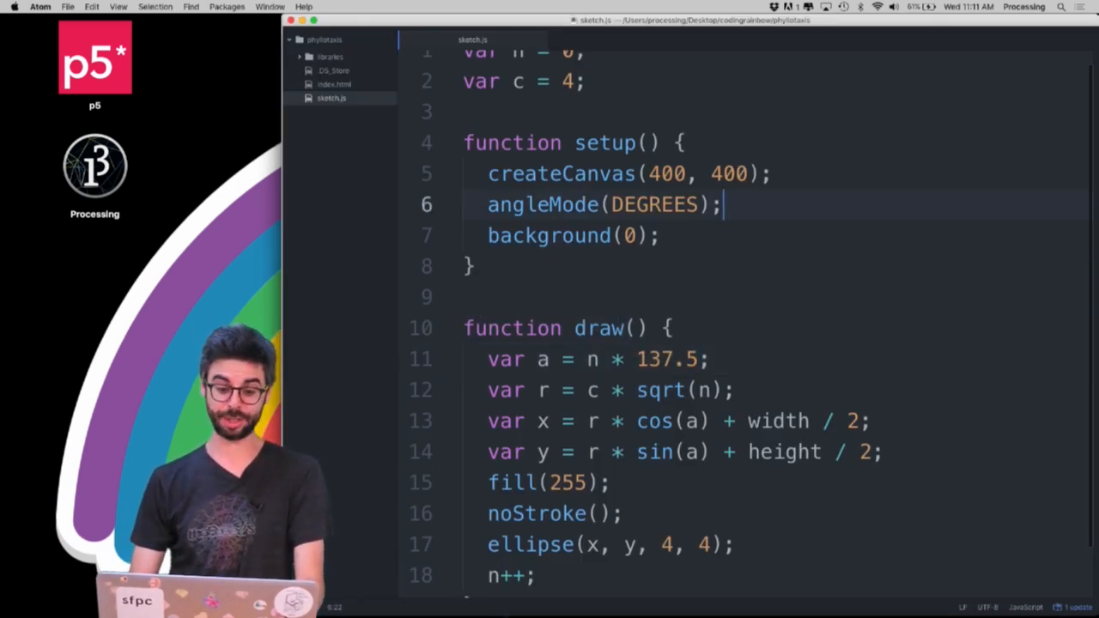
- Add colorMode(HSB) in setup and change the dot fill to 100, 255, 255
type("colorMode")
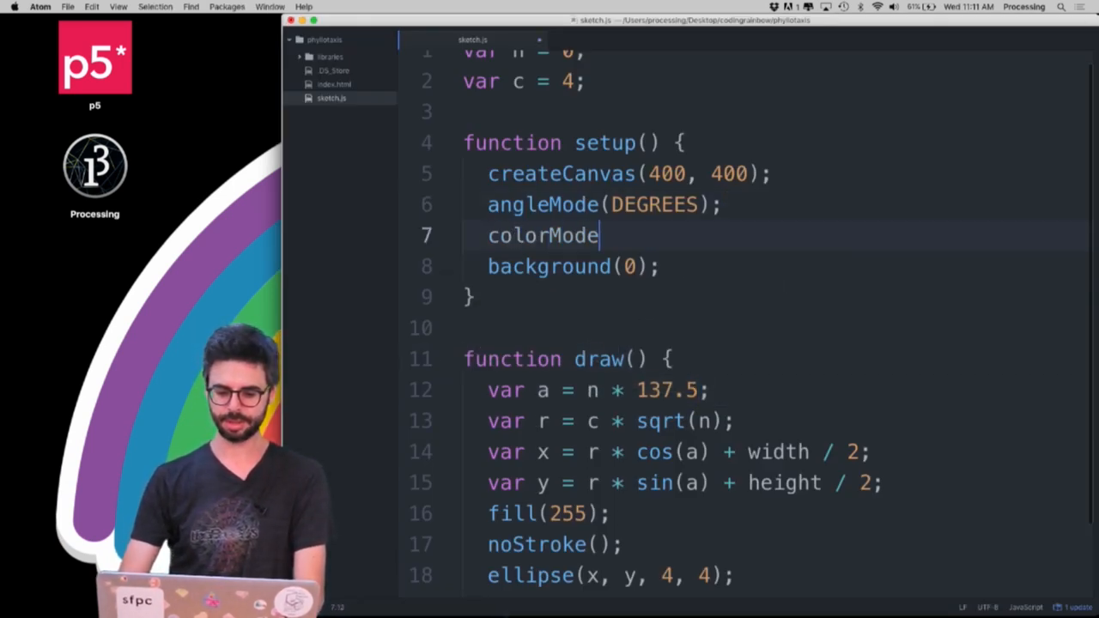
type("(HSB);")
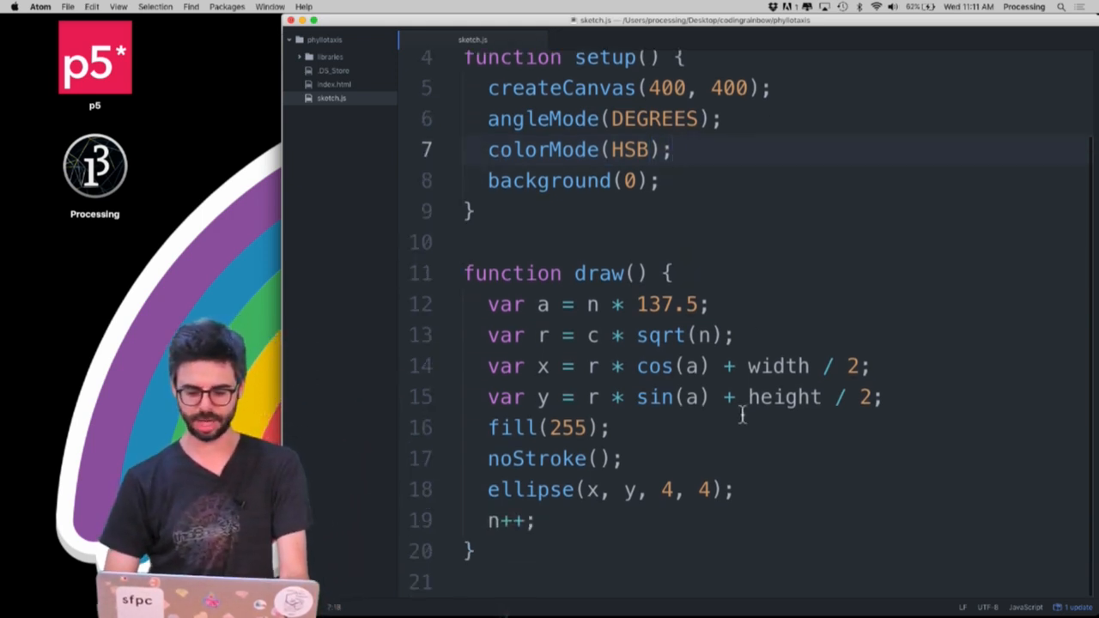
type("100, 255, 25")
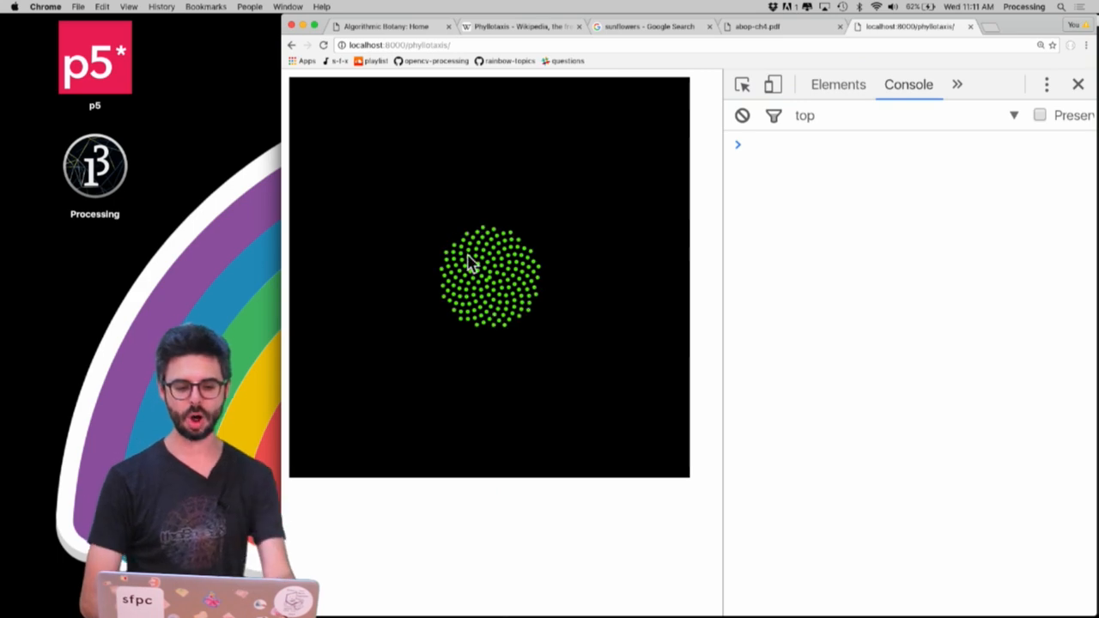
key("cmd+tab")
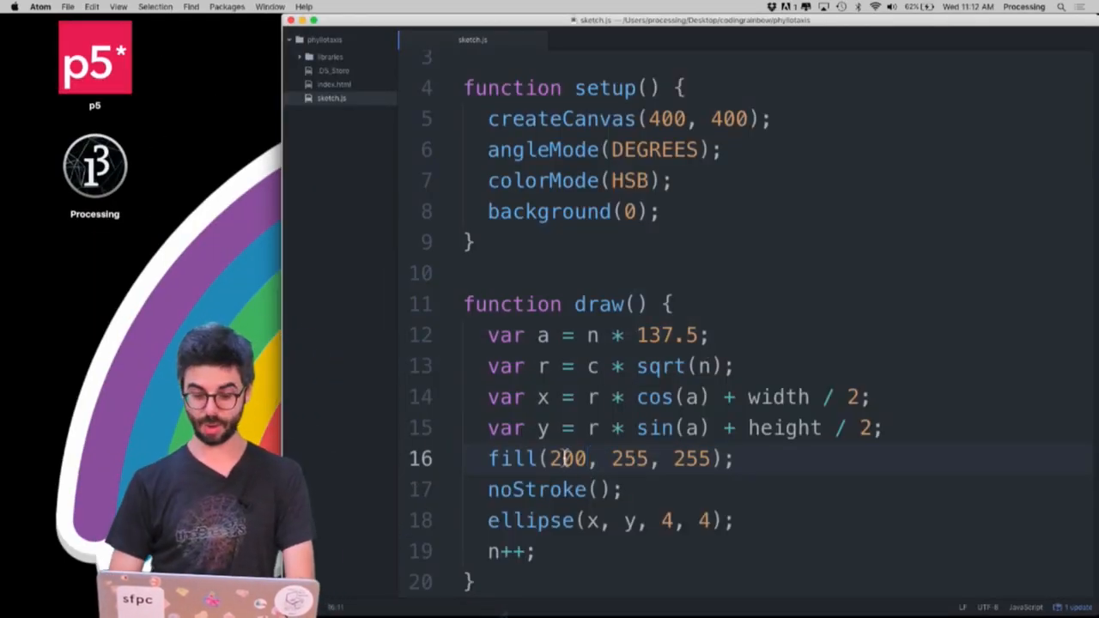
- Make the fill hue (a - r) % 255, fix the parentheses, and reload to see multicolored dots
type("a")
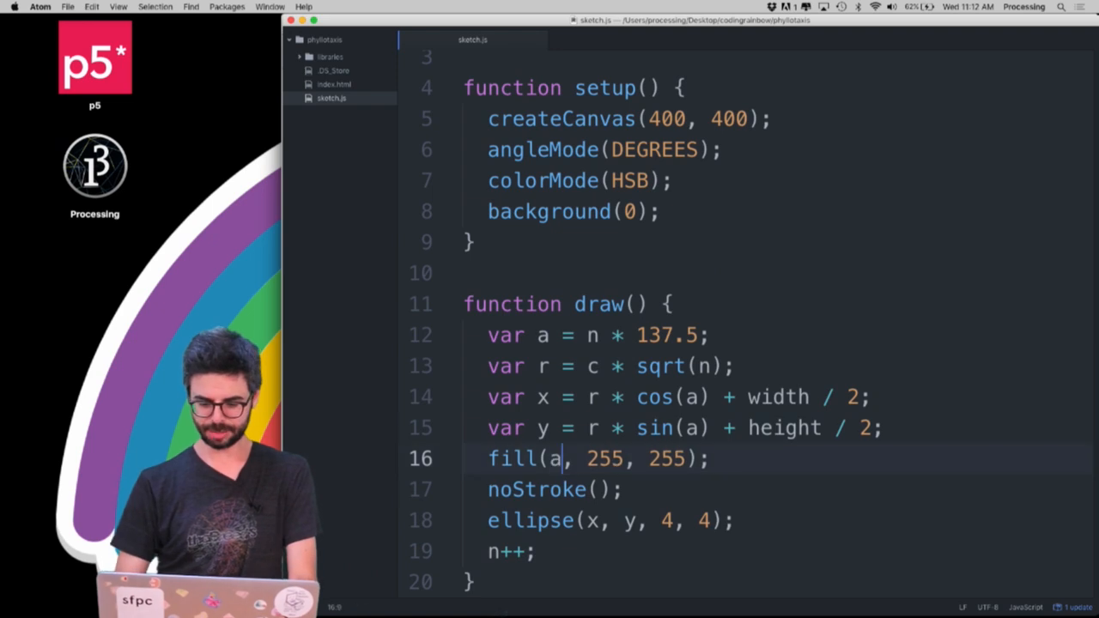
type("% 255")
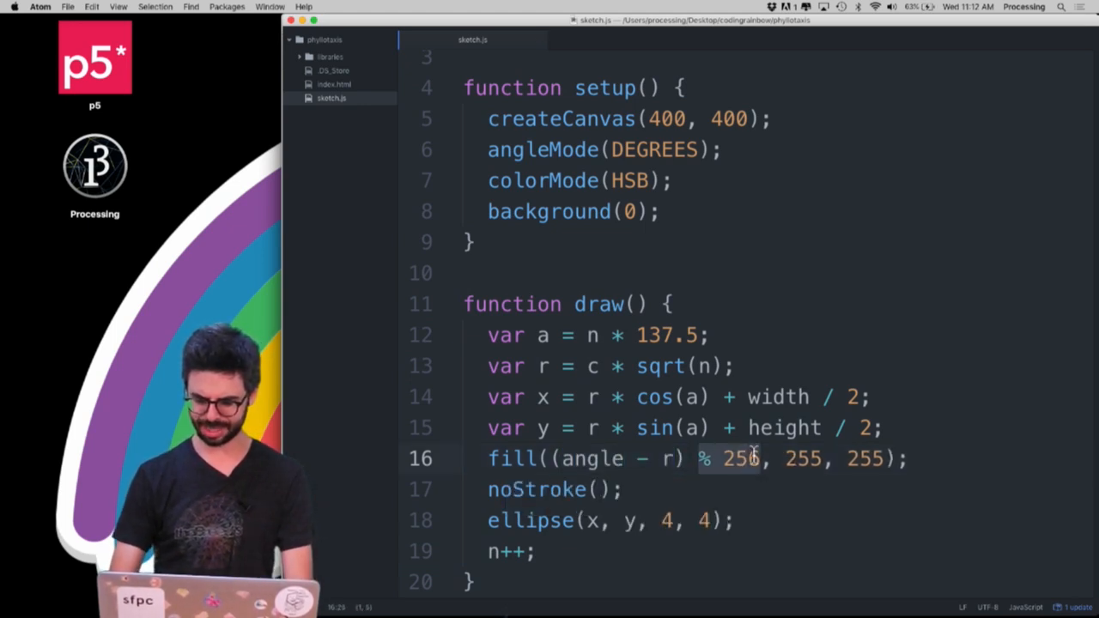
key("Backspace")
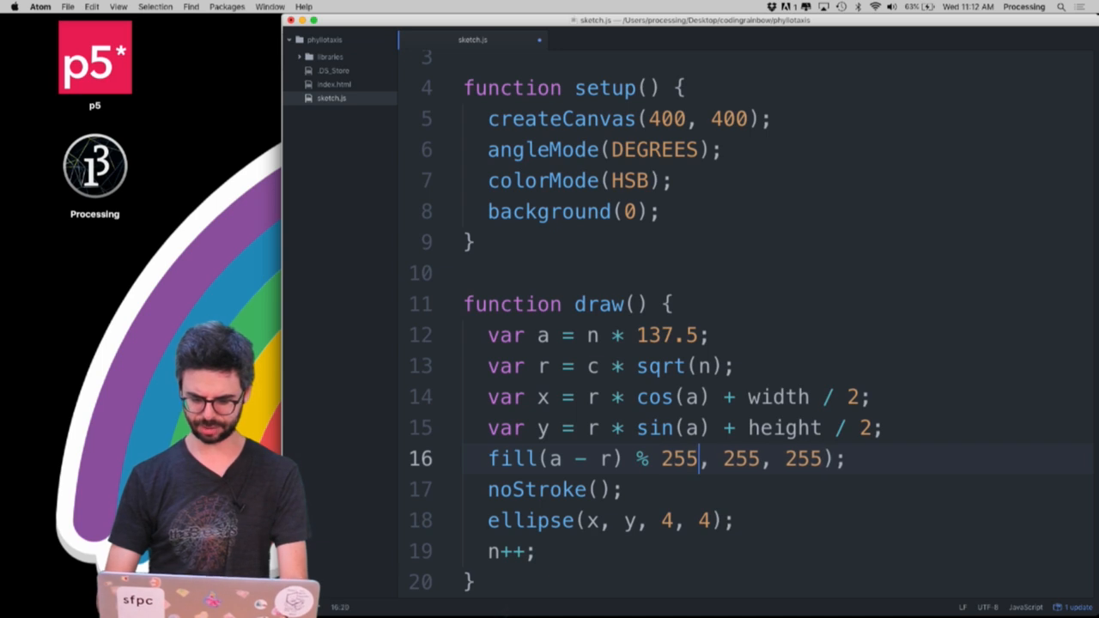
key("cmd+tab")
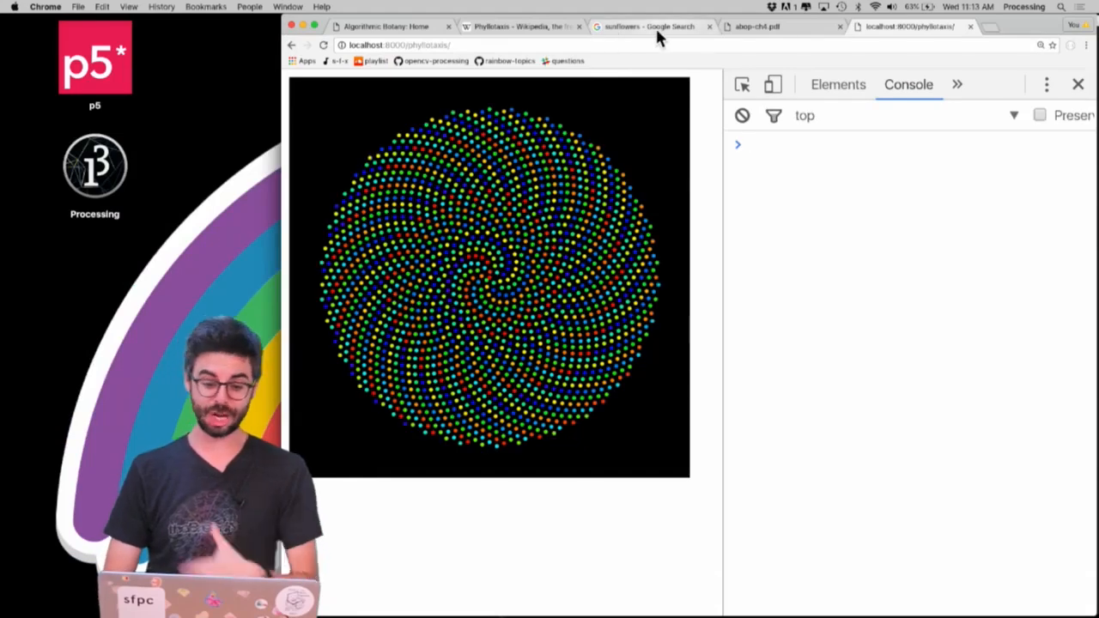
mouse_move(752, 31)
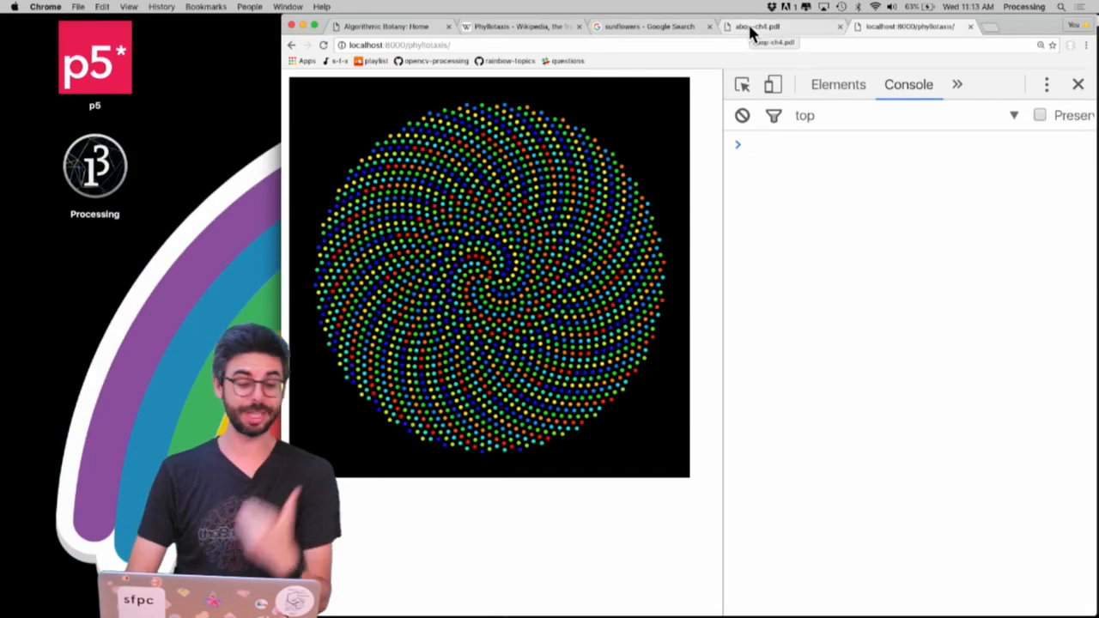
left_click(741, 25)
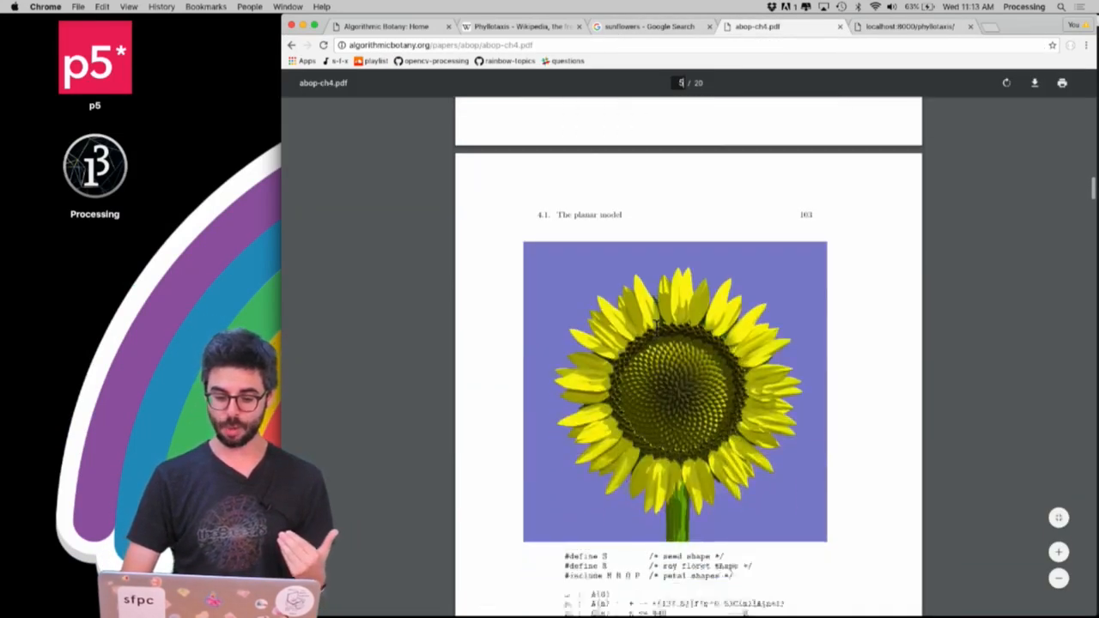
scroll("down", 3)
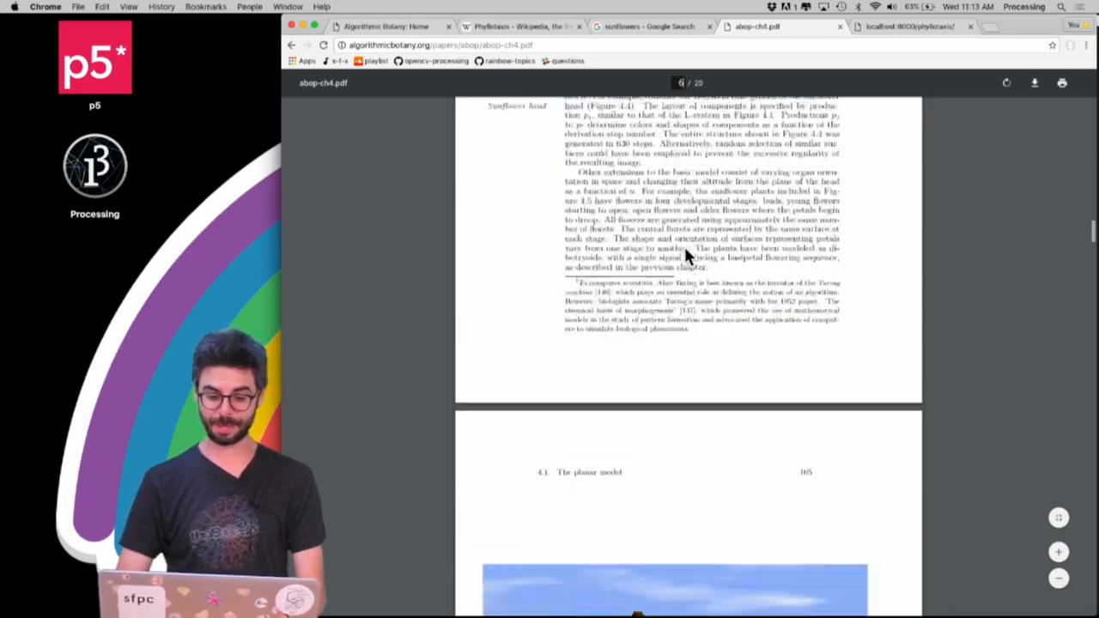
scroll("down", 3)
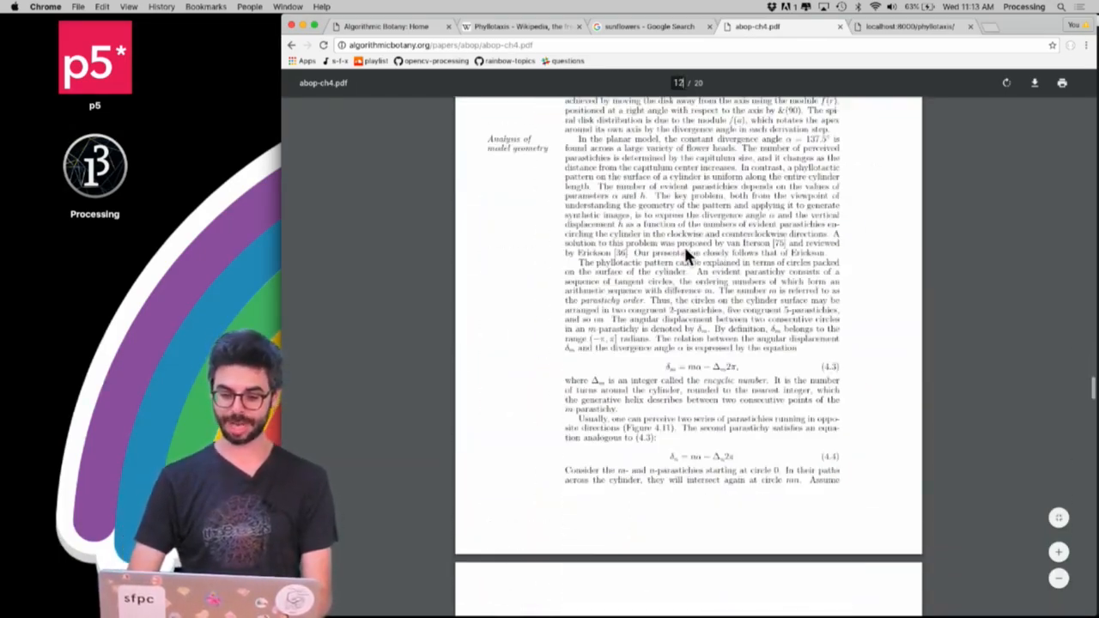
left_click(913, 27)
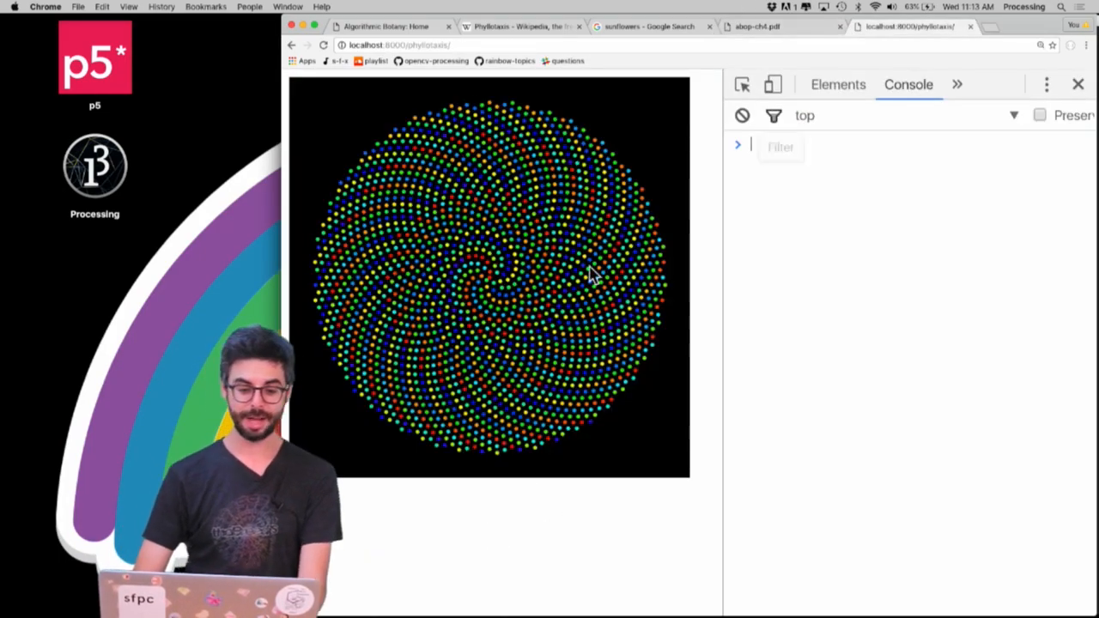